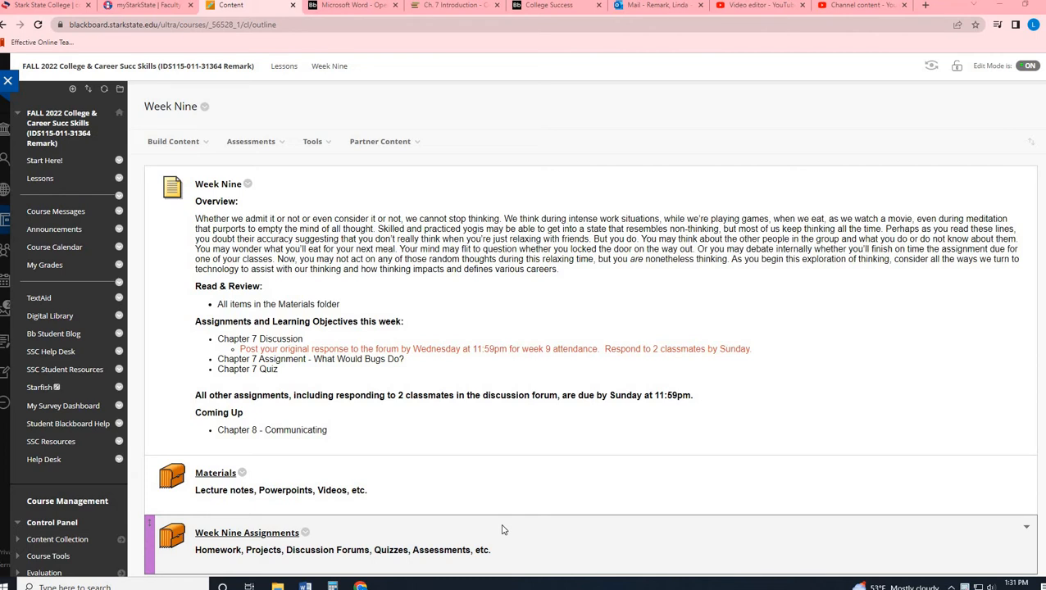
mouse_move(335, 449)
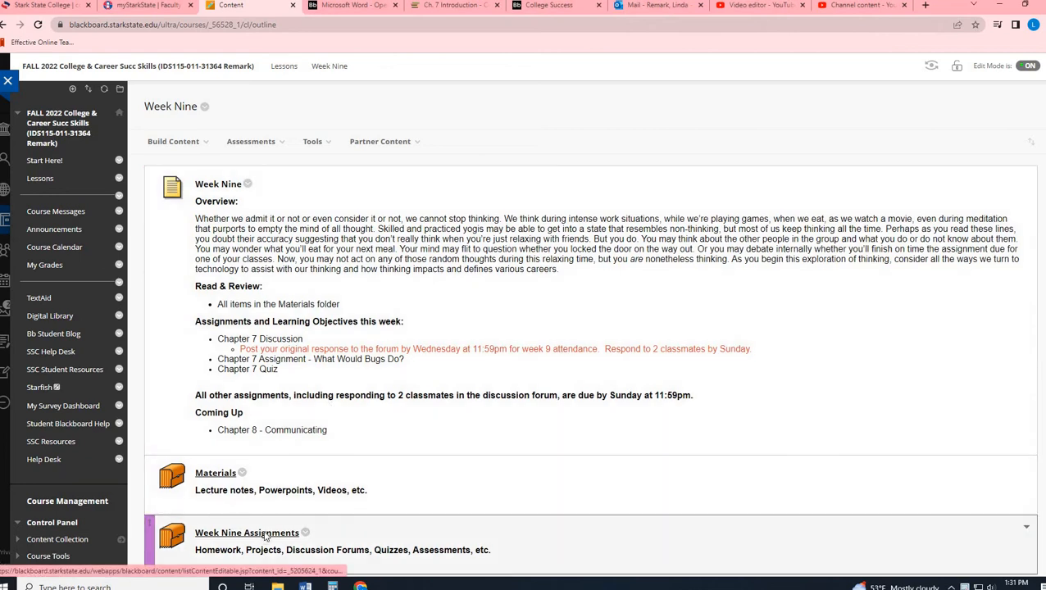
- Open Week Nine Assignments and scroll to the Chapter 7 Discussion, Assignment and Quiz items
click(246, 533)
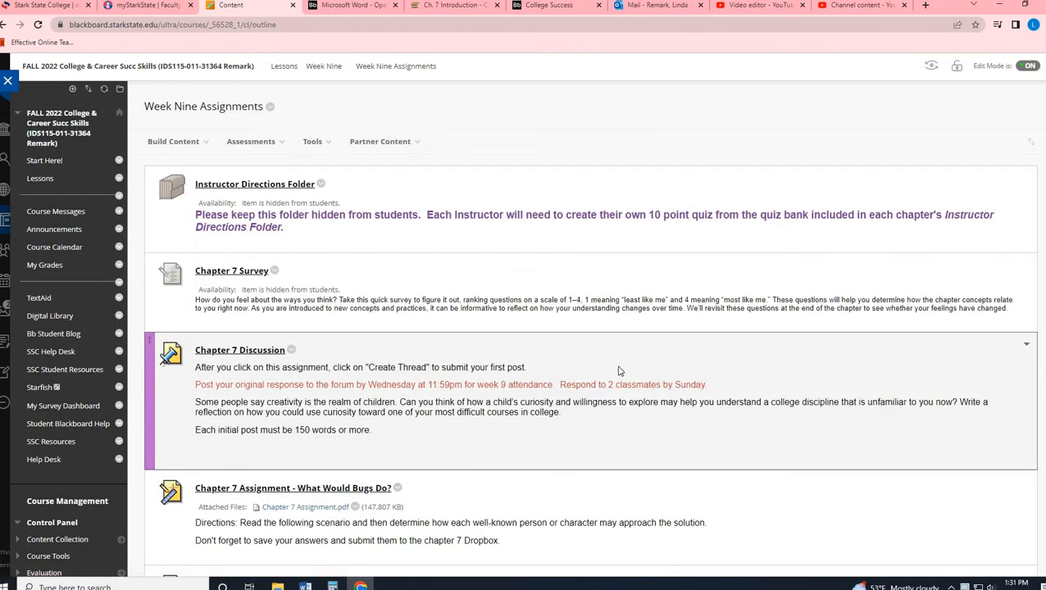
scroll(down, 3)
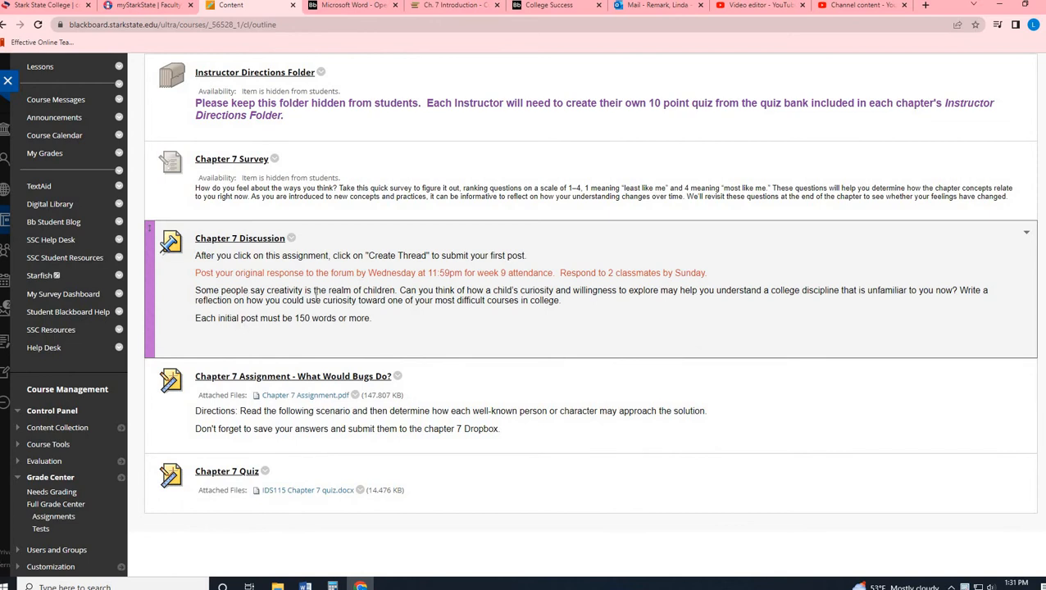
mouse_move(310, 327)
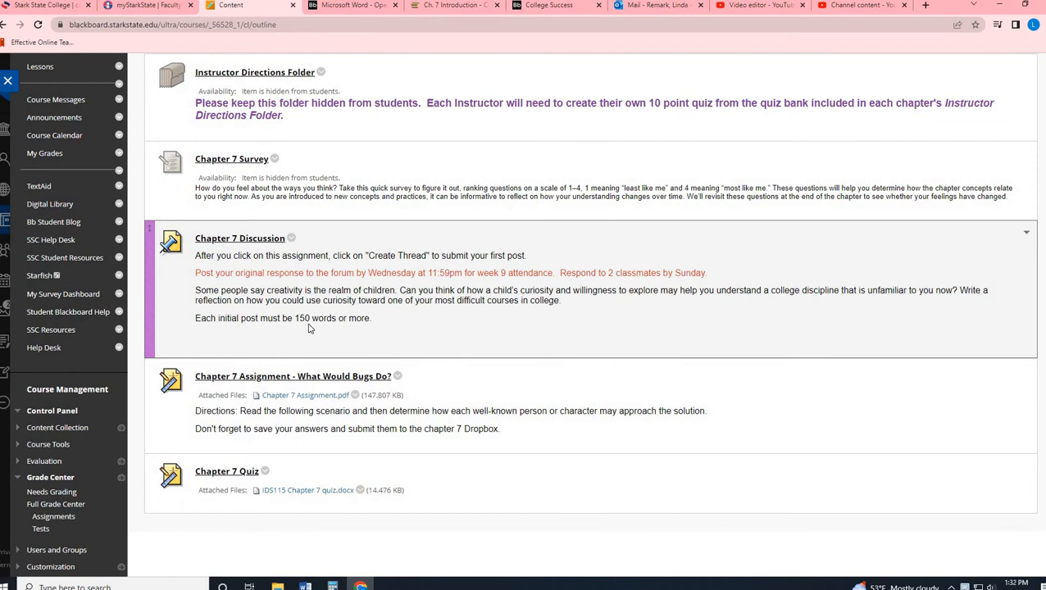
mouse_move(333, 344)
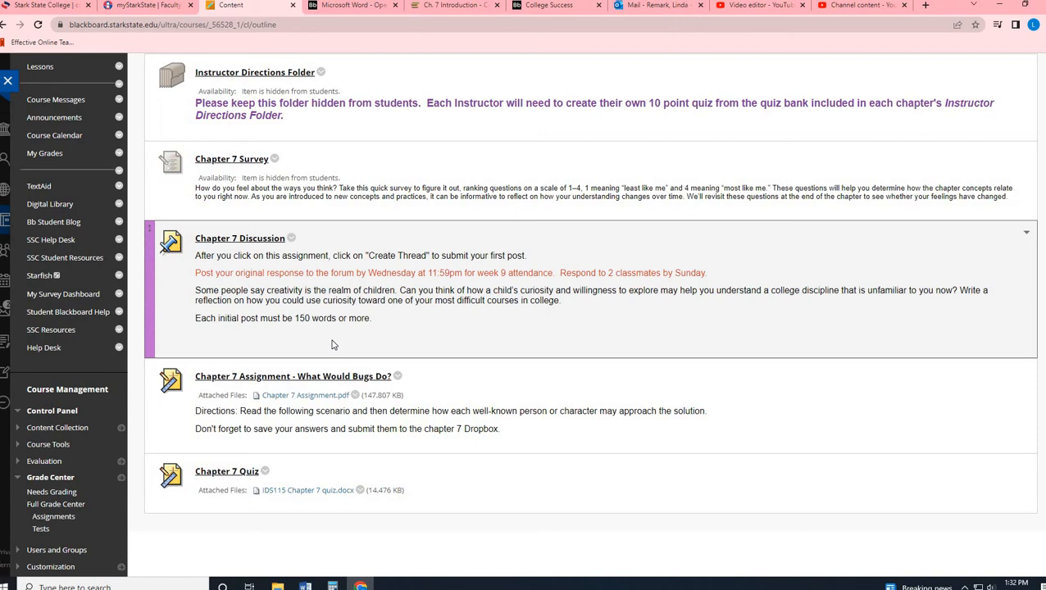
mouse_move(498, 343)
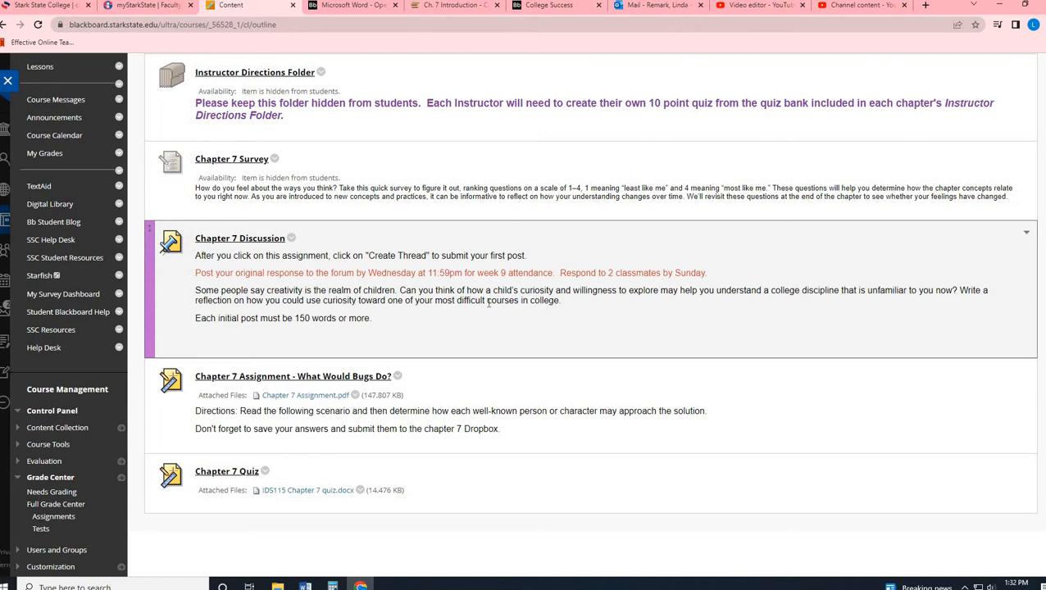
mouse_move(610, 338)
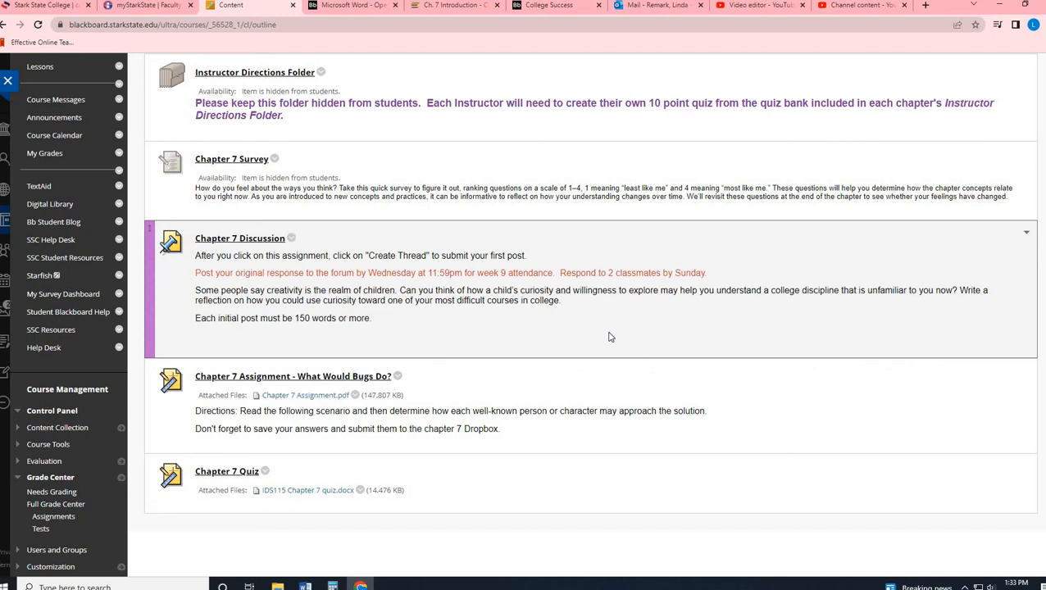
mouse_move(449, 338)
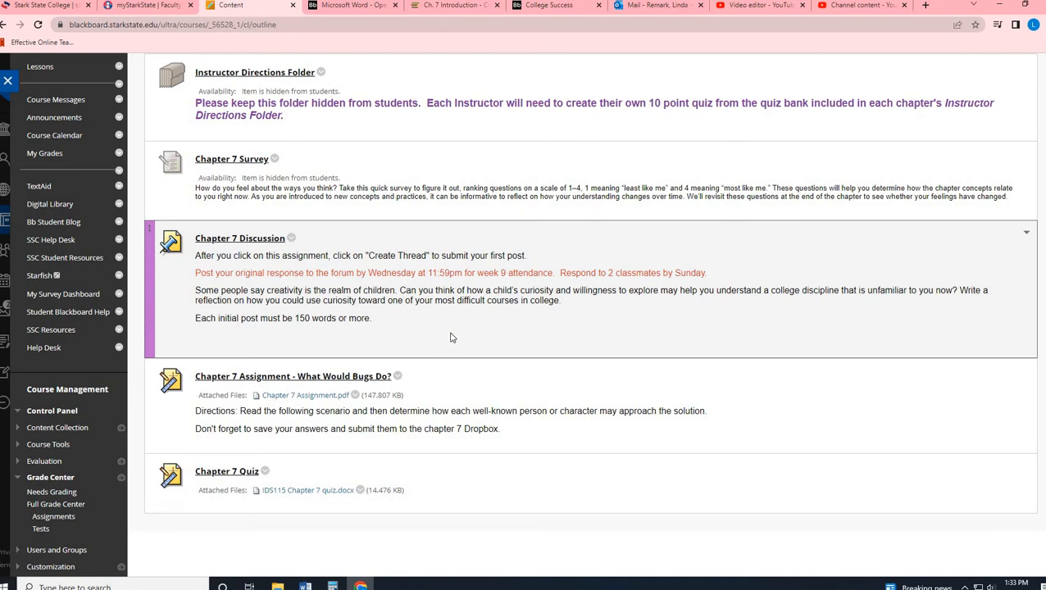
scroll(down, 3)
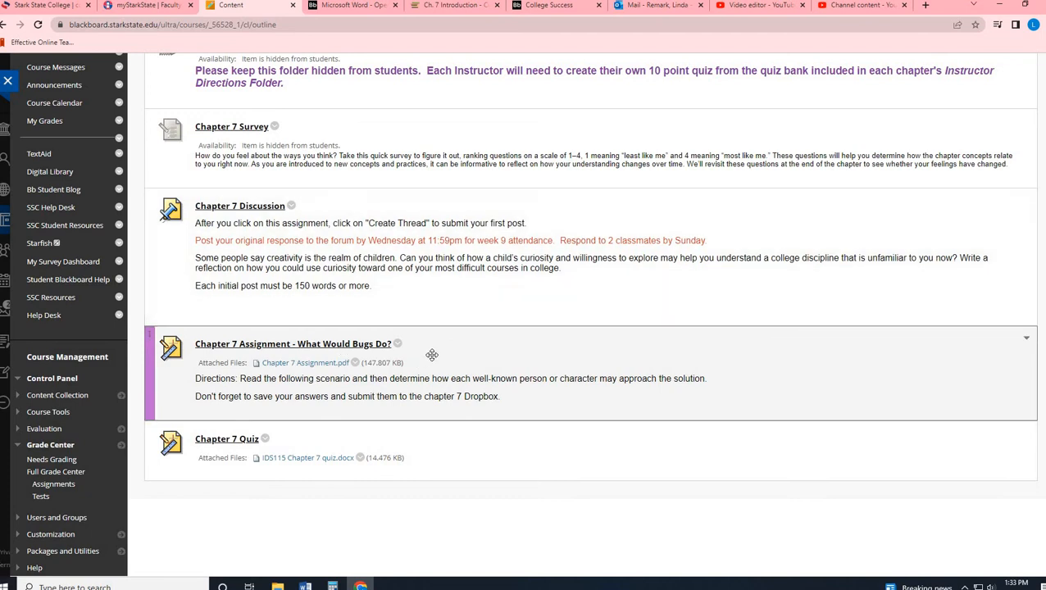
mouse_move(325, 373)
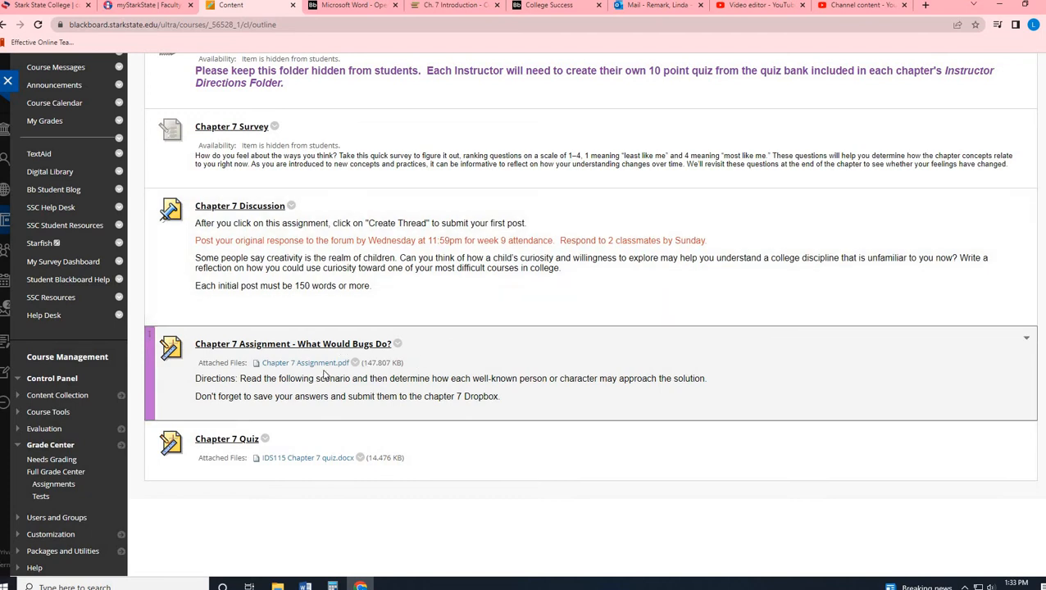
- Open the Chapter 7 Assignment.pdf attachment, the 'What Would Bugs Do?' worksheet
click(305, 363)
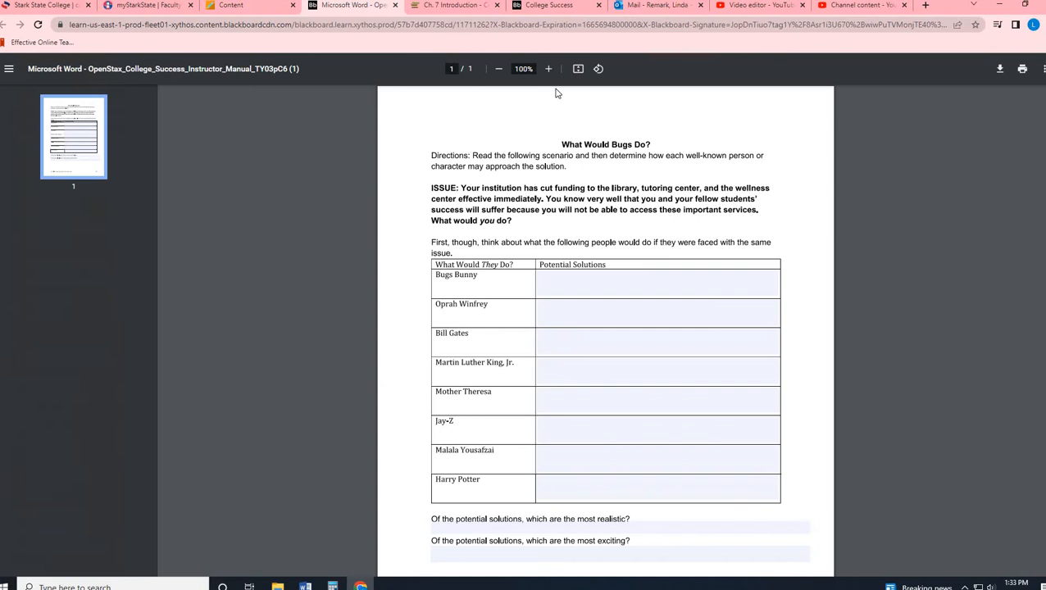
mouse_move(868, 324)
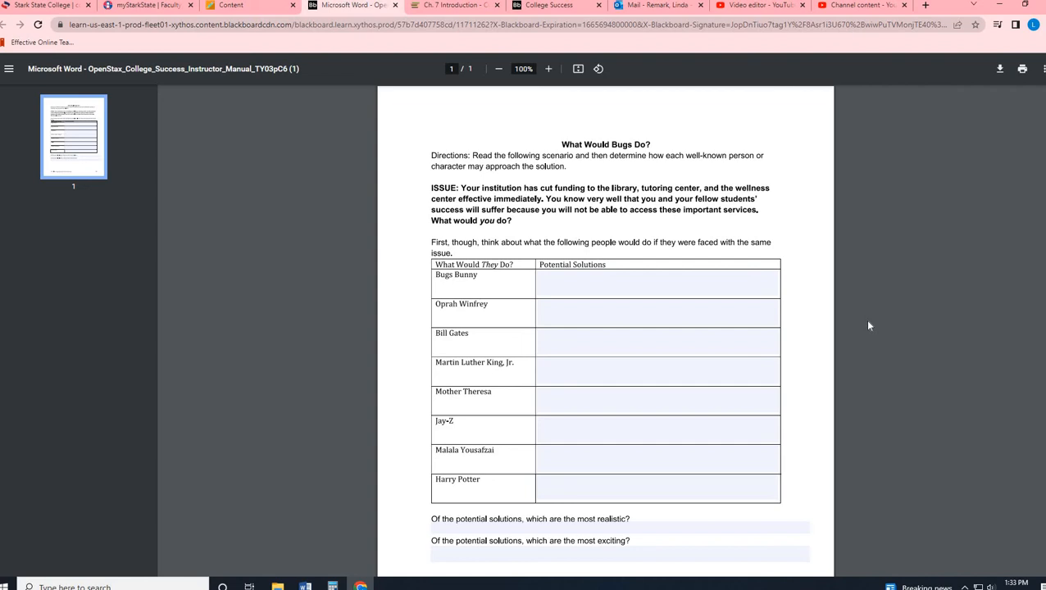
mouse_move(482, 210)
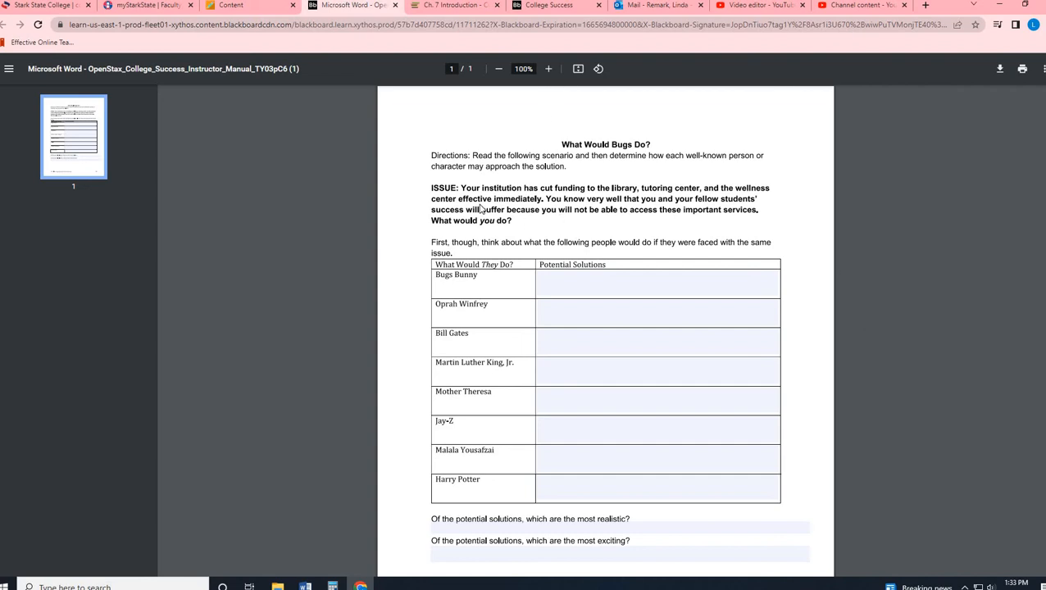
mouse_move(558, 225)
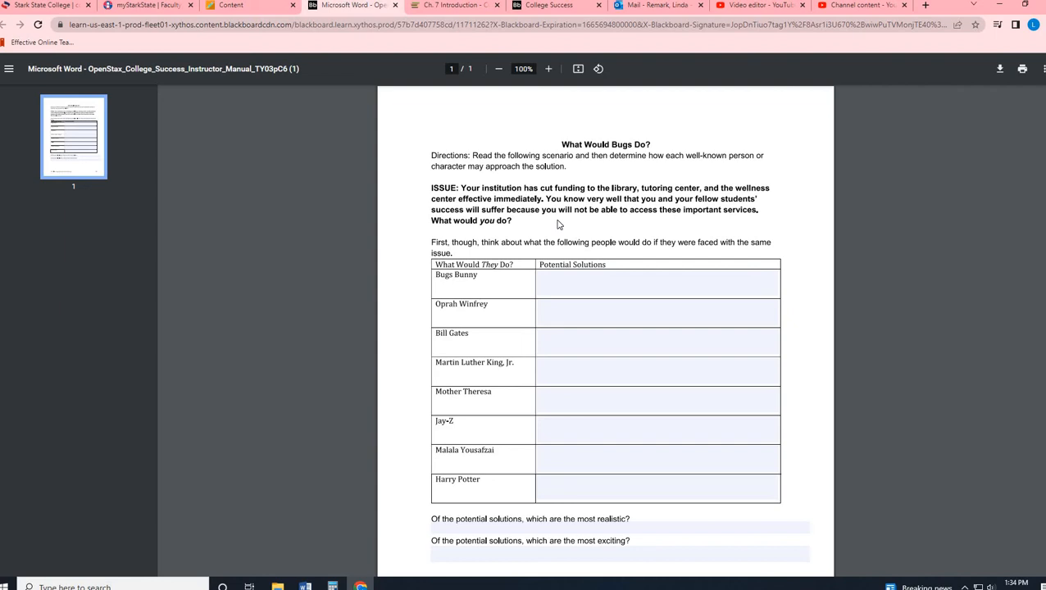
mouse_move(486, 334)
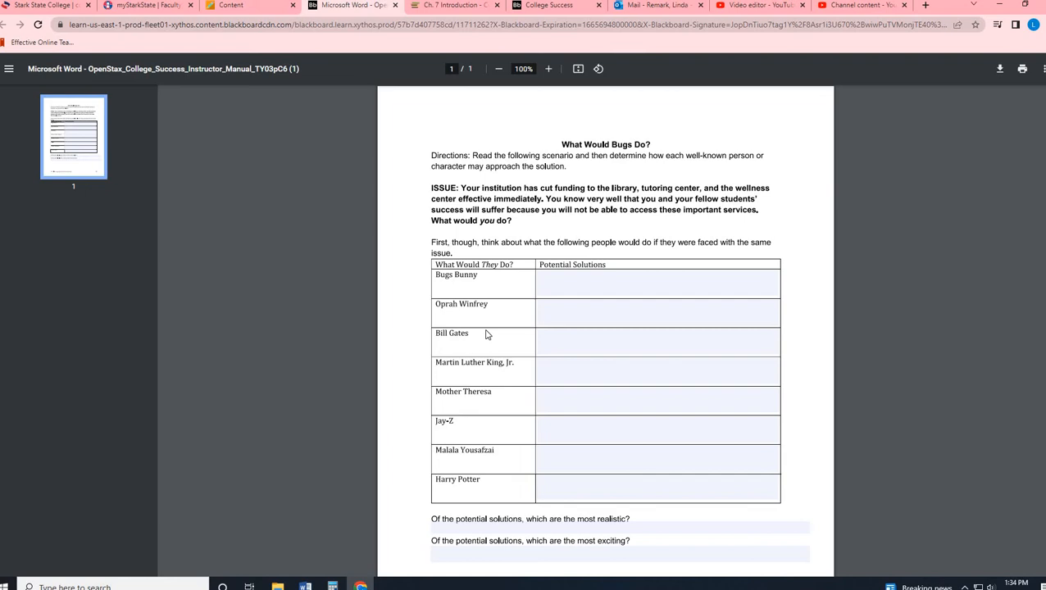
scroll(down, 3)
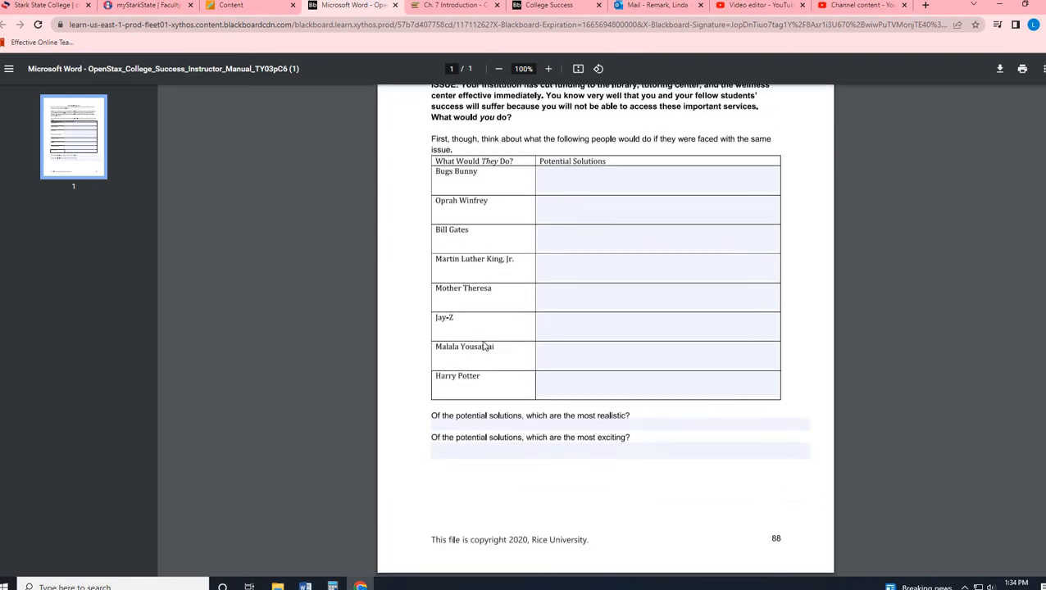
scroll(up, 3)
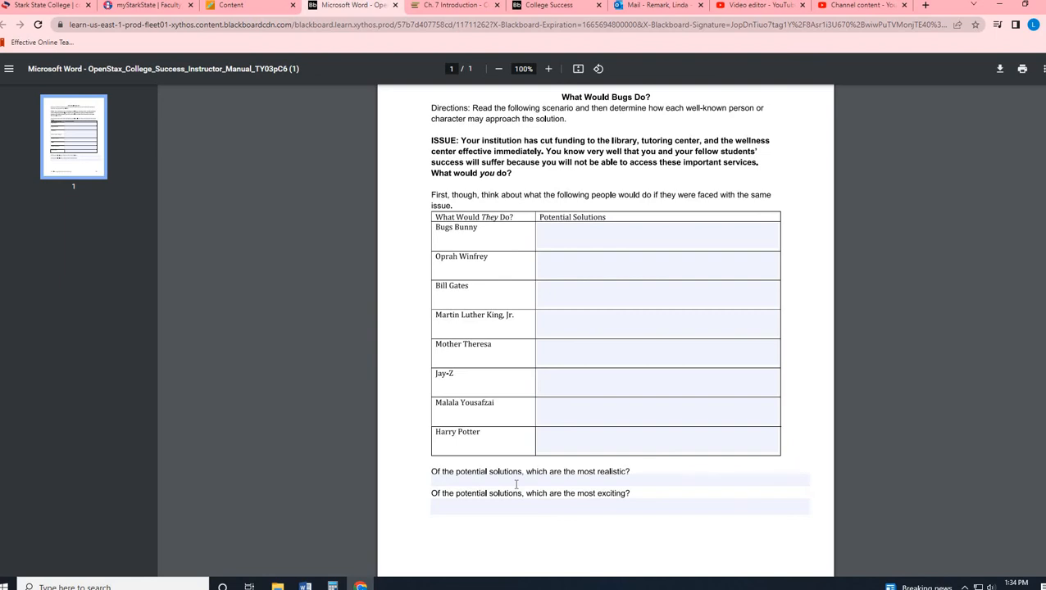
mouse_move(469, 243)
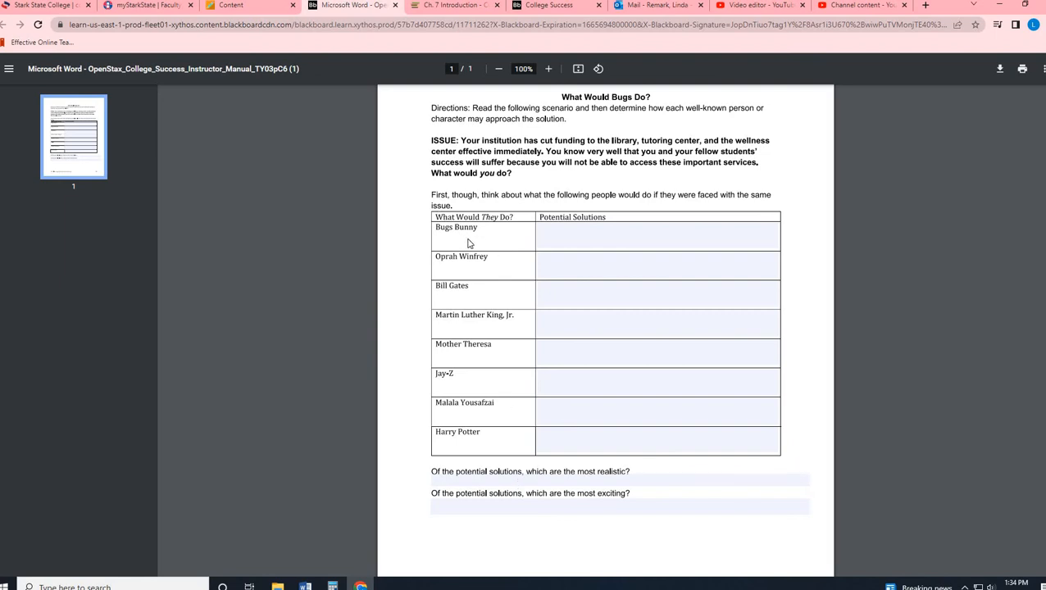
mouse_move(478, 328)
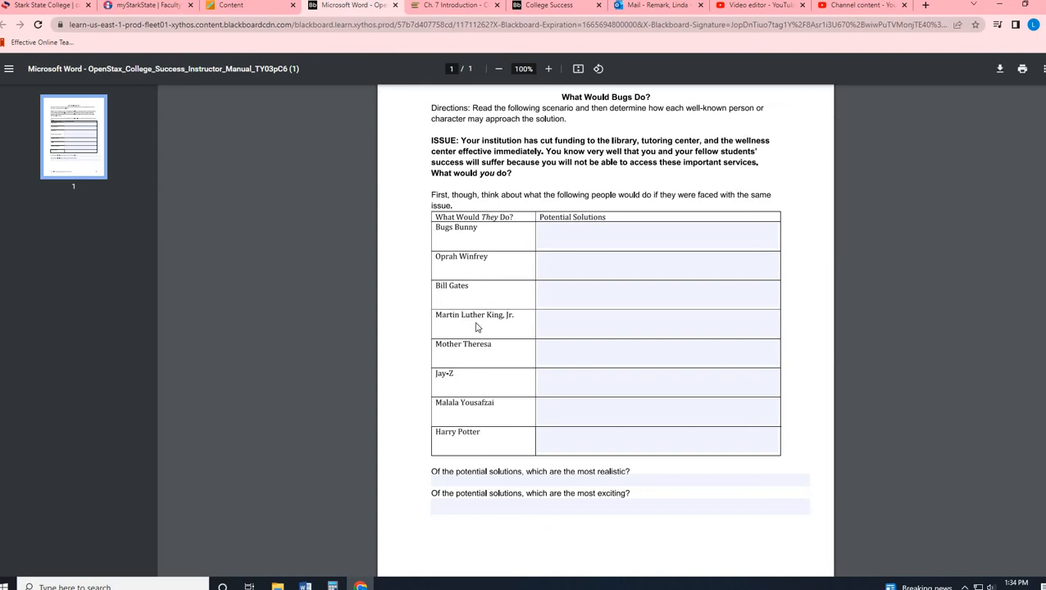
mouse_move(473, 361)
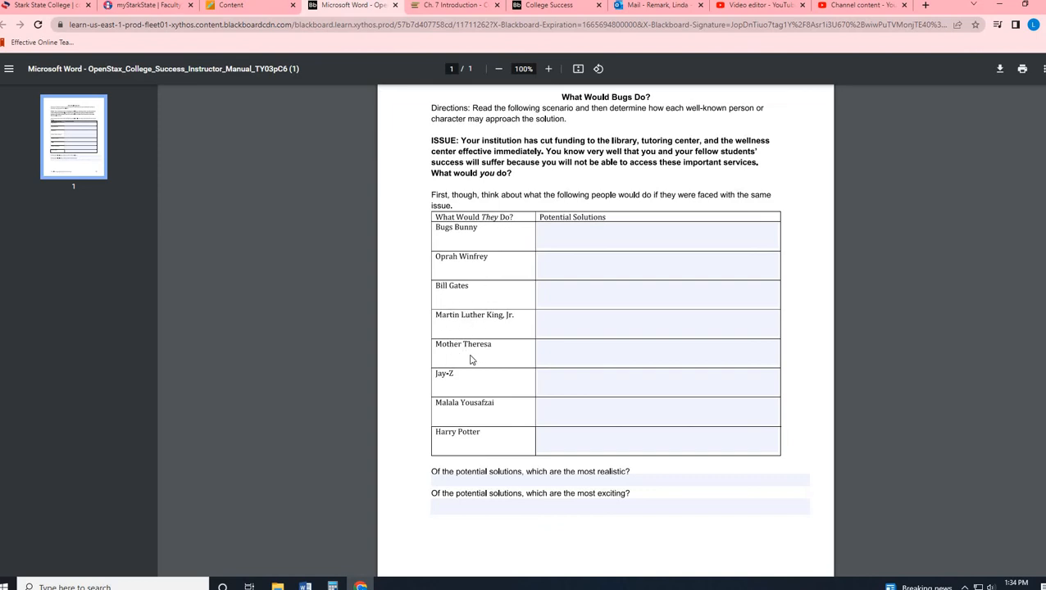
mouse_move(459, 413)
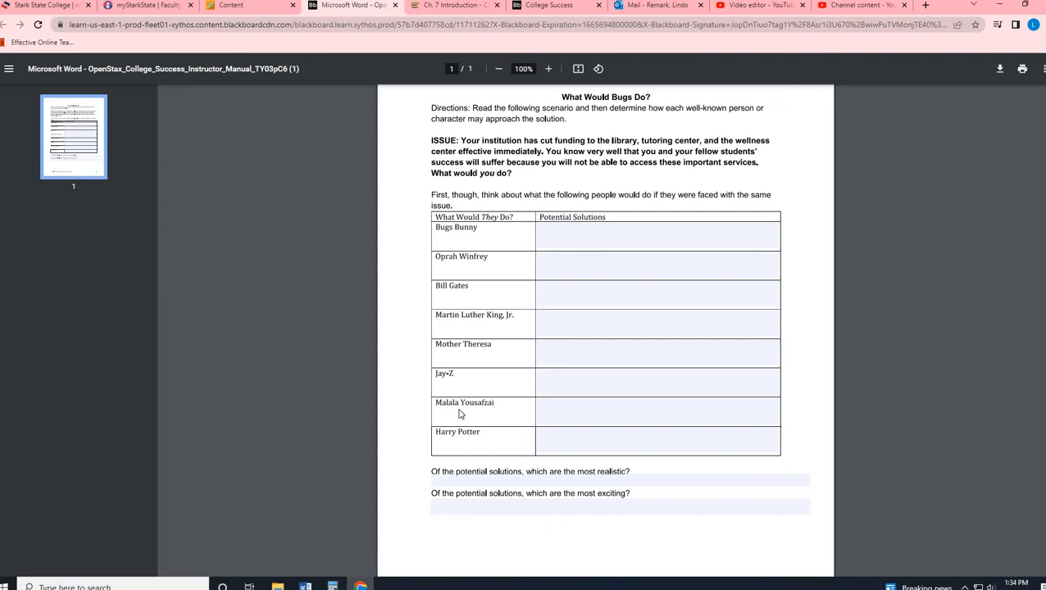
mouse_move(484, 442)
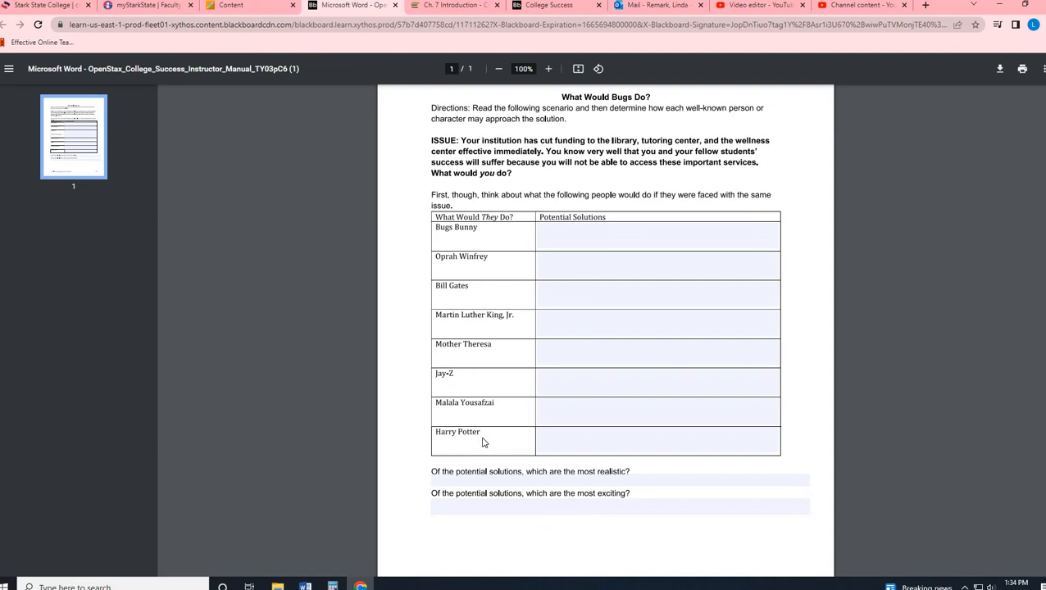
mouse_move(502, 281)
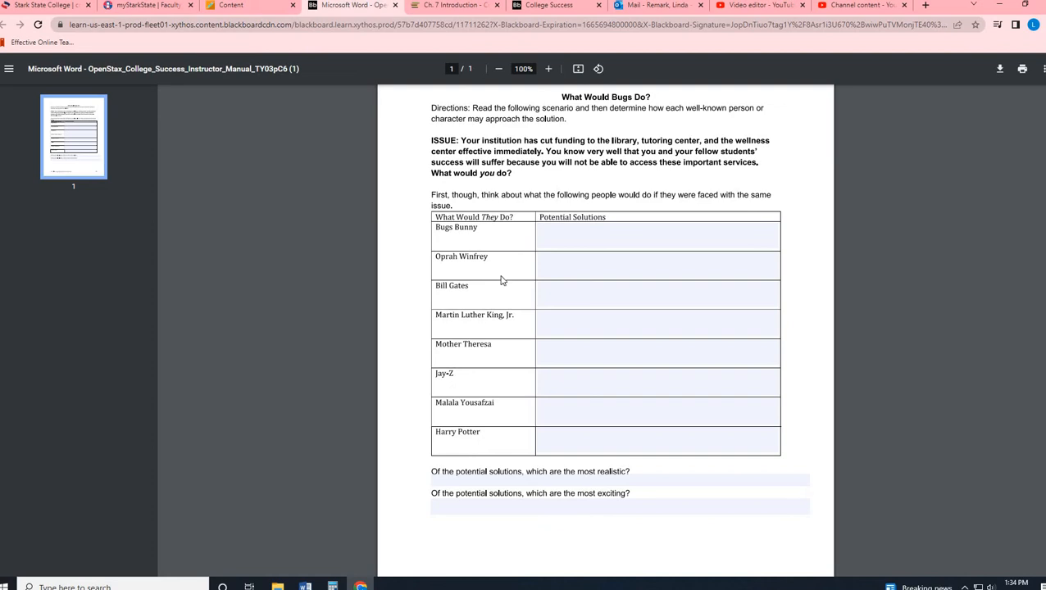
mouse_move(472, 465)
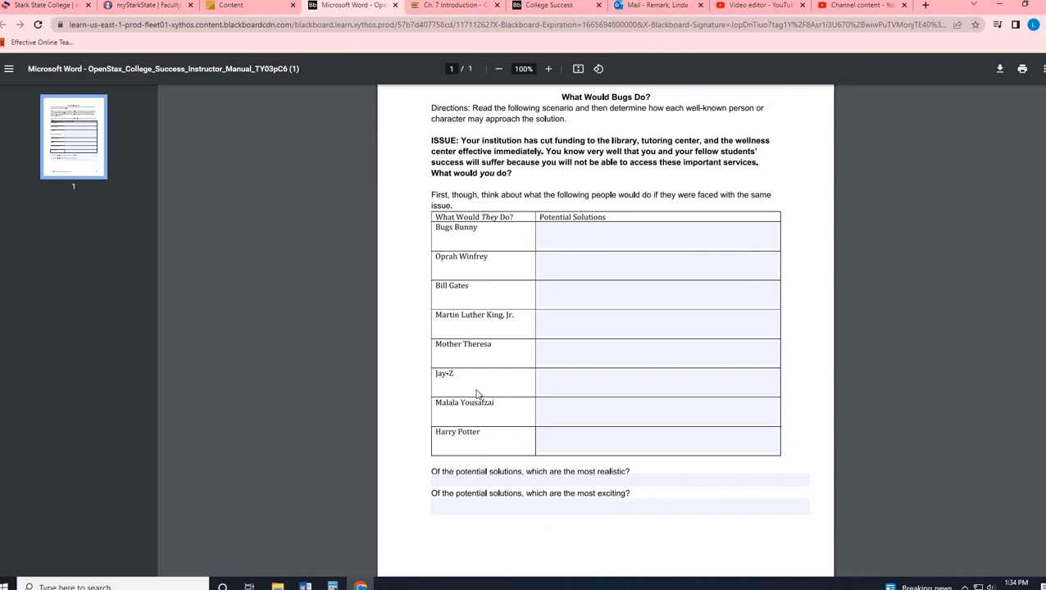
mouse_move(551, 403)
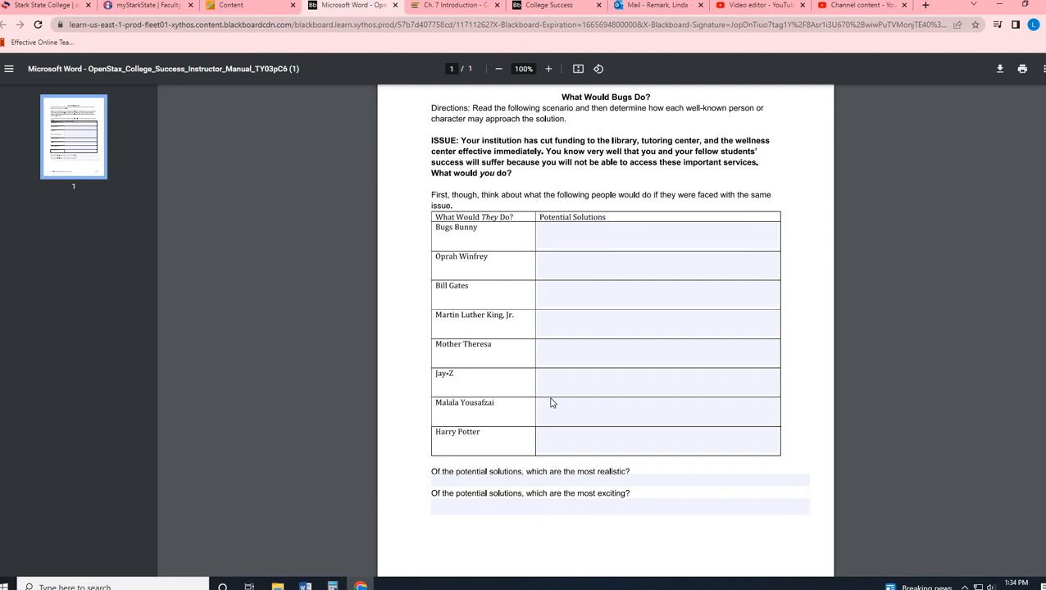
mouse_move(459, 331)
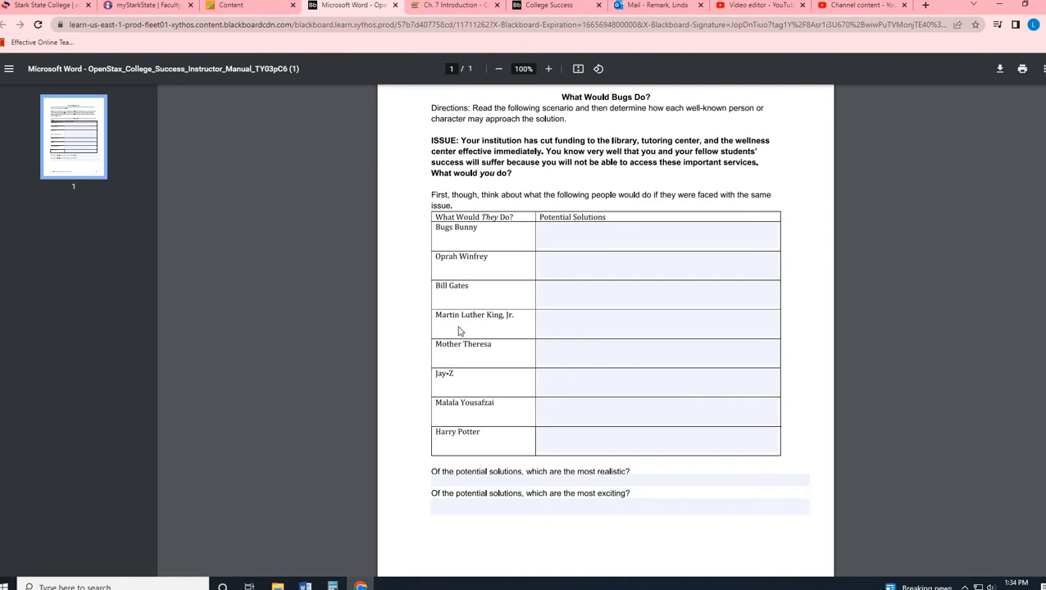
mouse_move(495, 416)
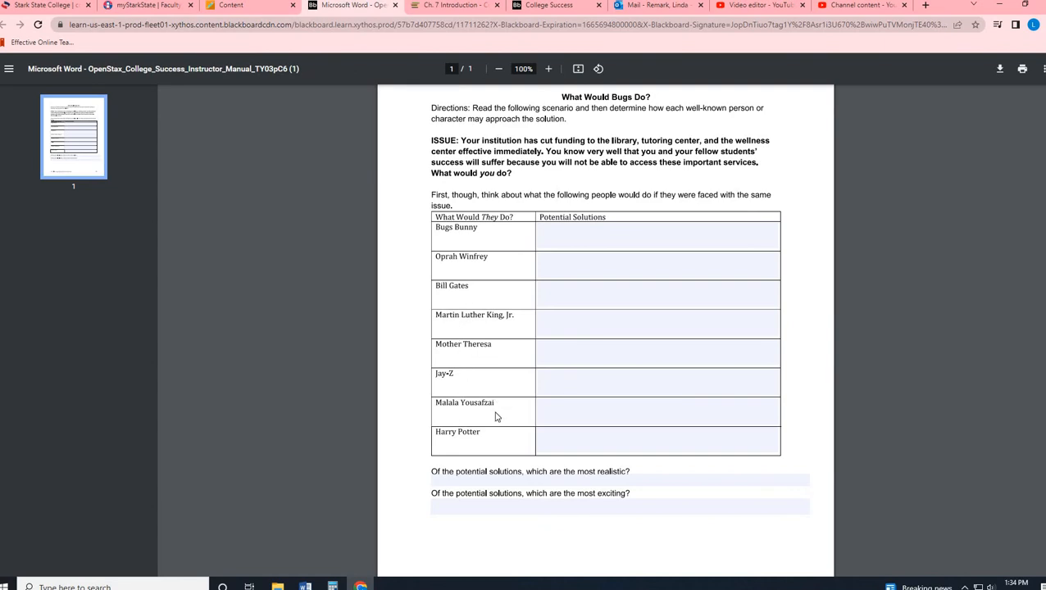
mouse_move(497, 262)
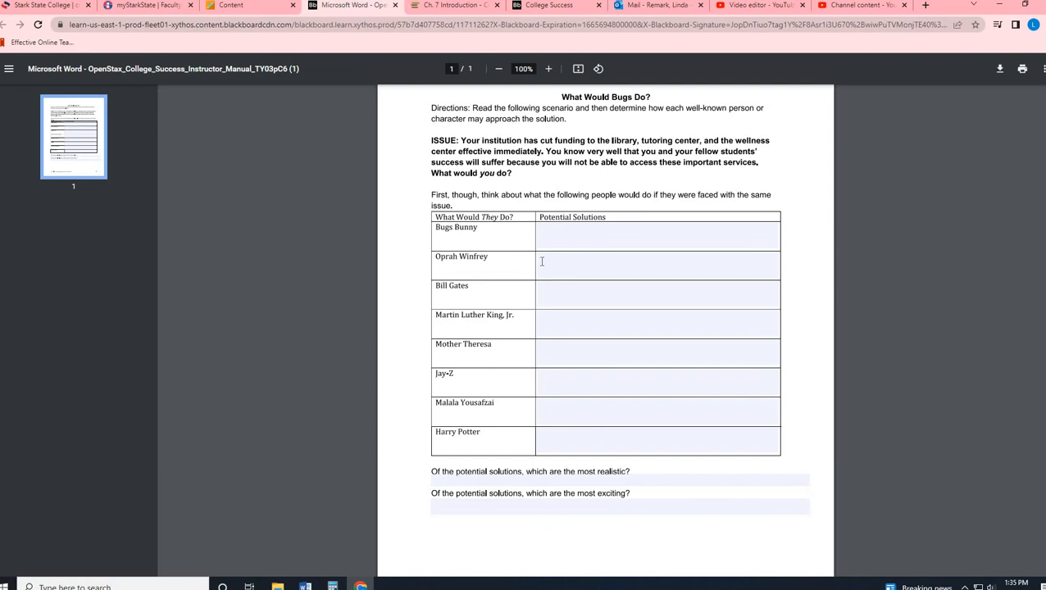
mouse_move(456, 256)
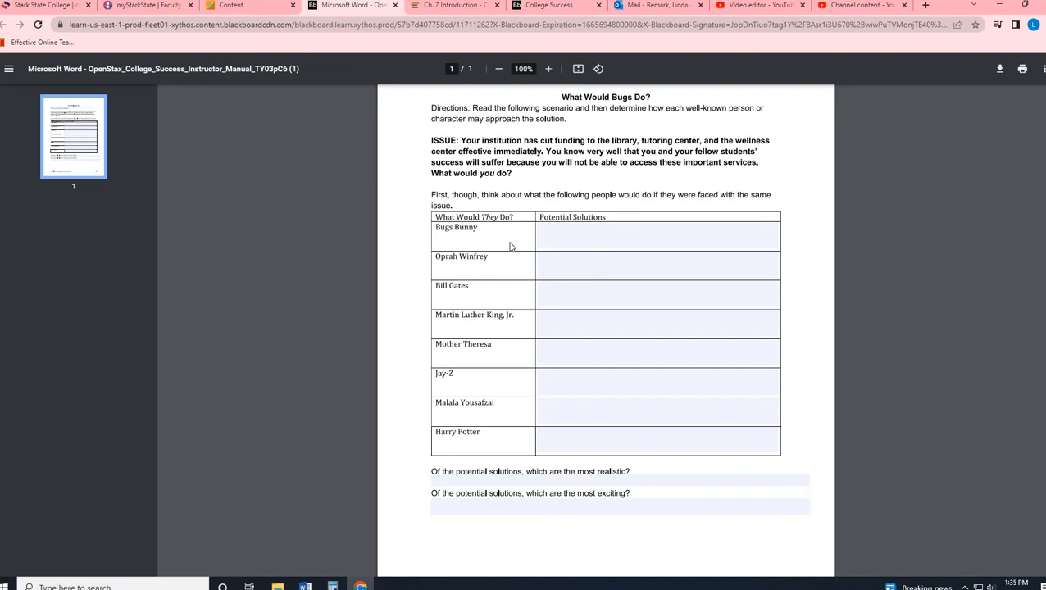
mouse_move(603, 134)
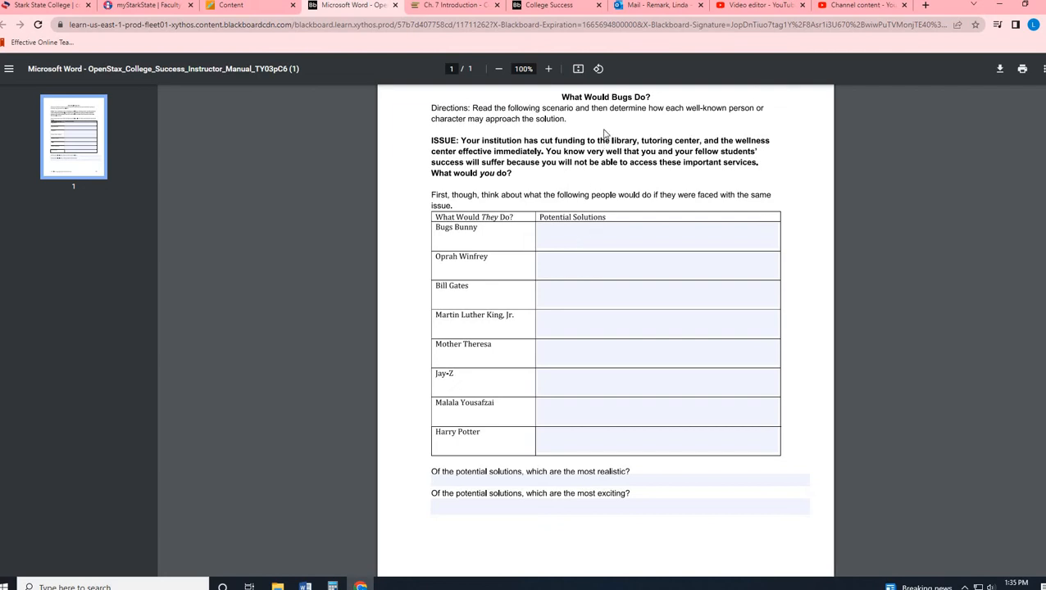
mouse_move(672, 177)
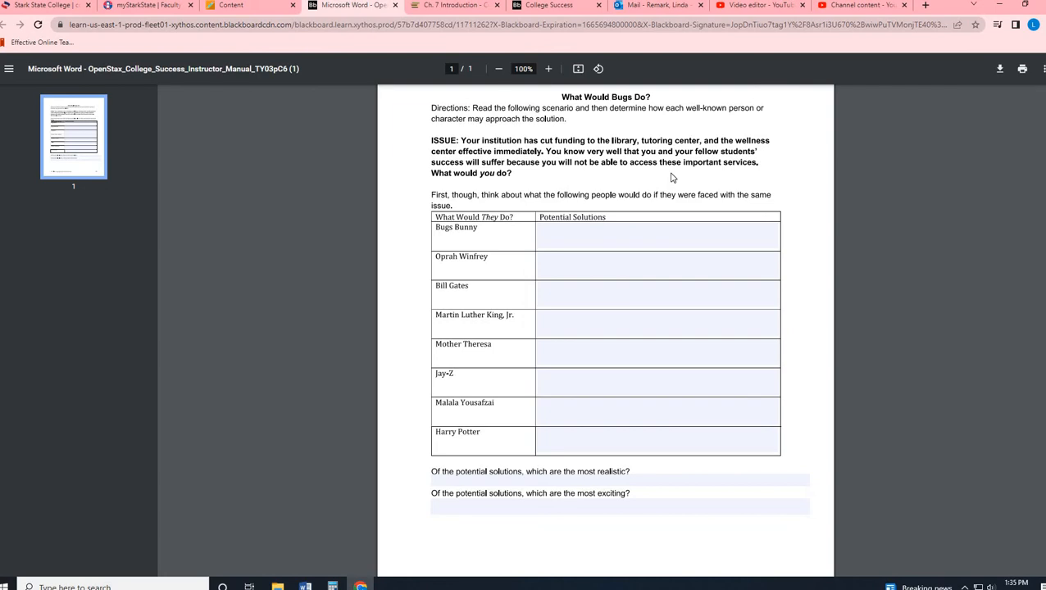
mouse_move(617, 152)
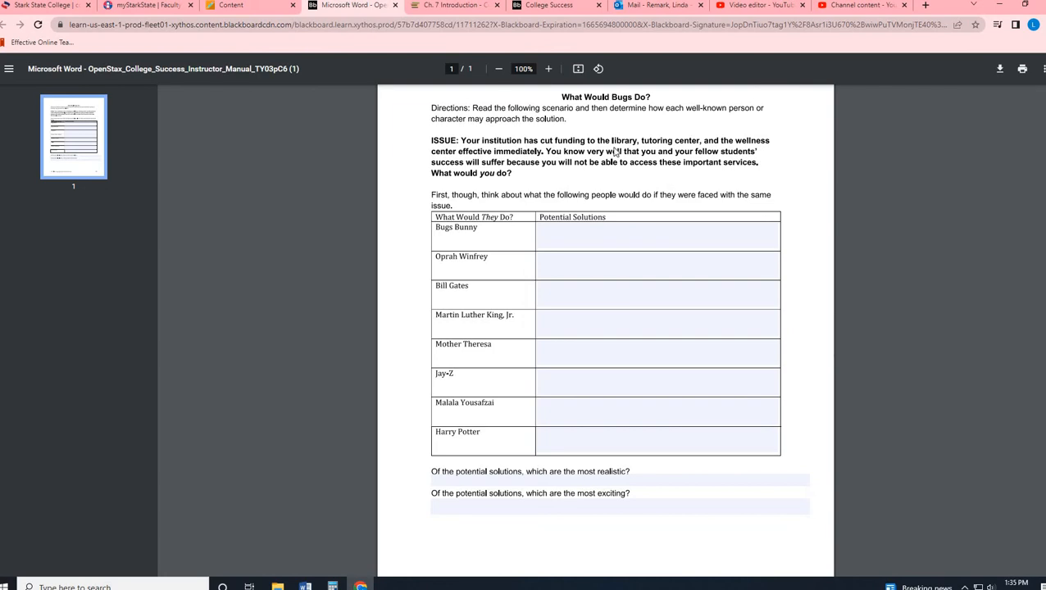
mouse_move(649, 168)
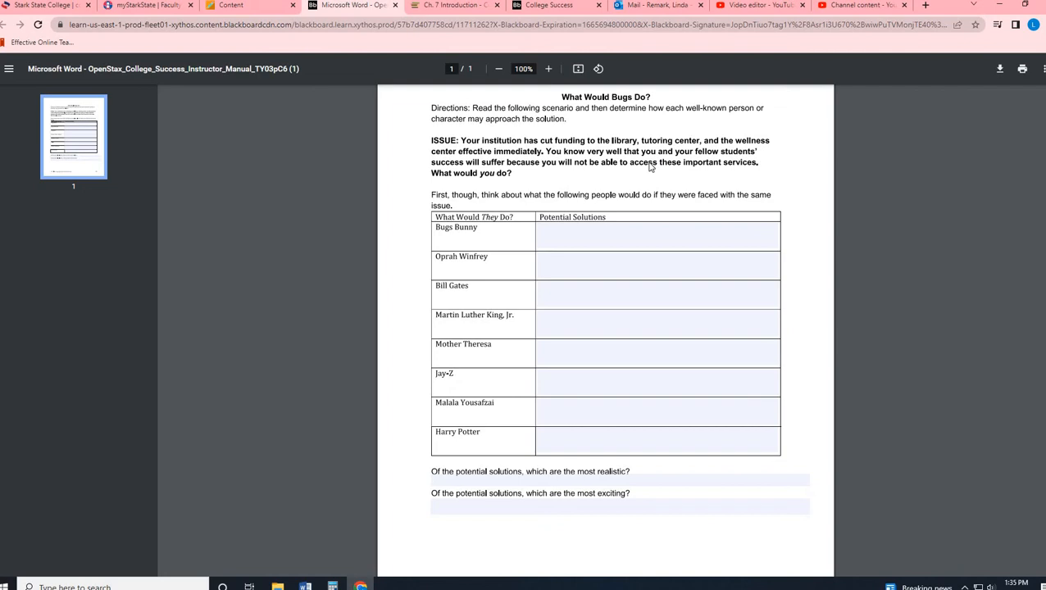
mouse_move(472, 300)
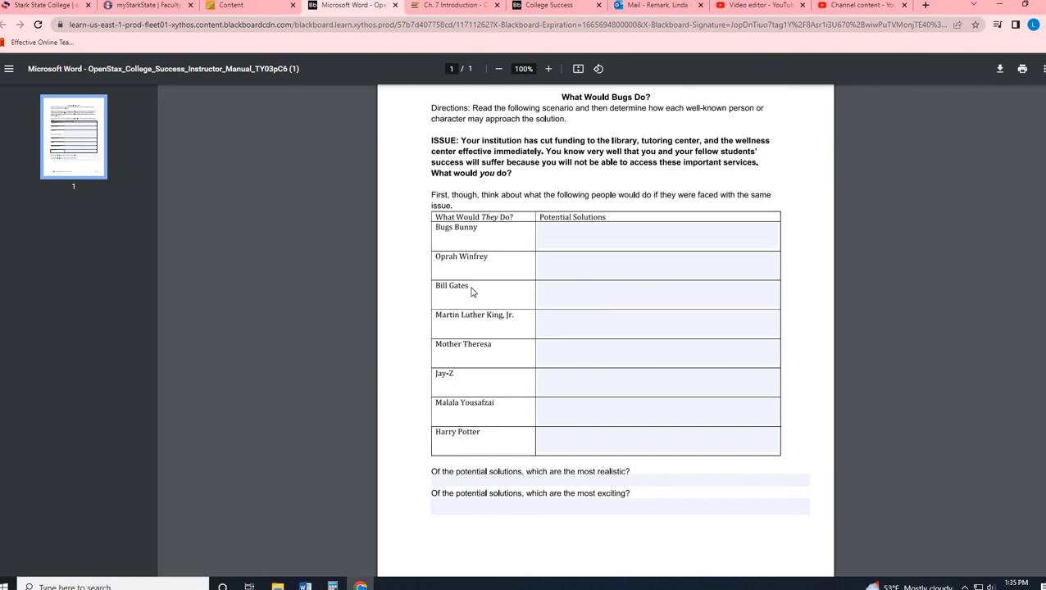
mouse_move(472, 456)
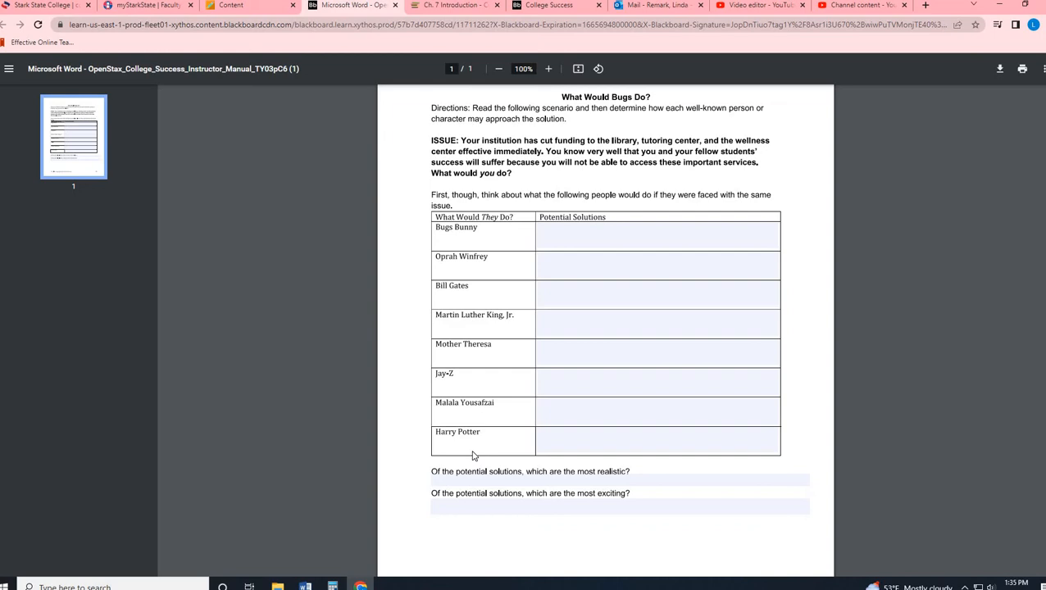
mouse_move(462, 323)
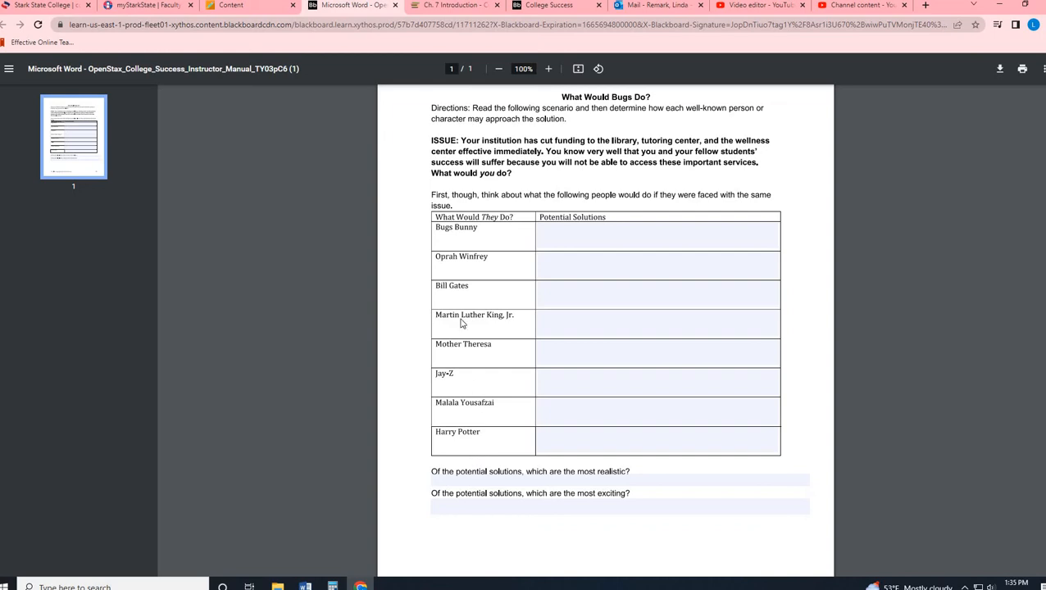
mouse_move(479, 337)
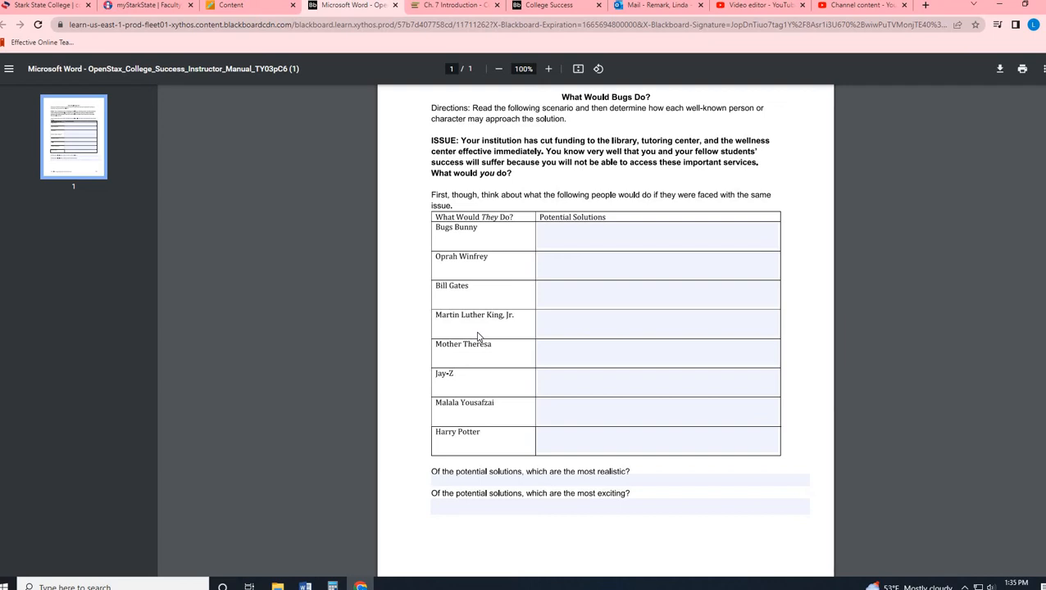
mouse_move(544, 134)
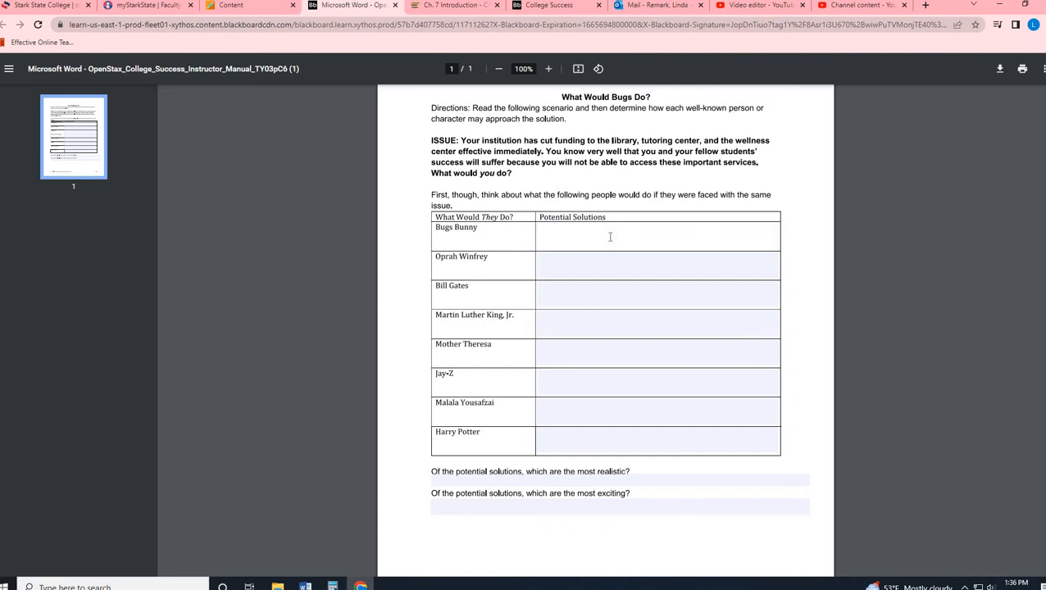
- Enter 'Solution -' for Bugs Bunny, then show the with/without-changes download choices
text(Solution -)
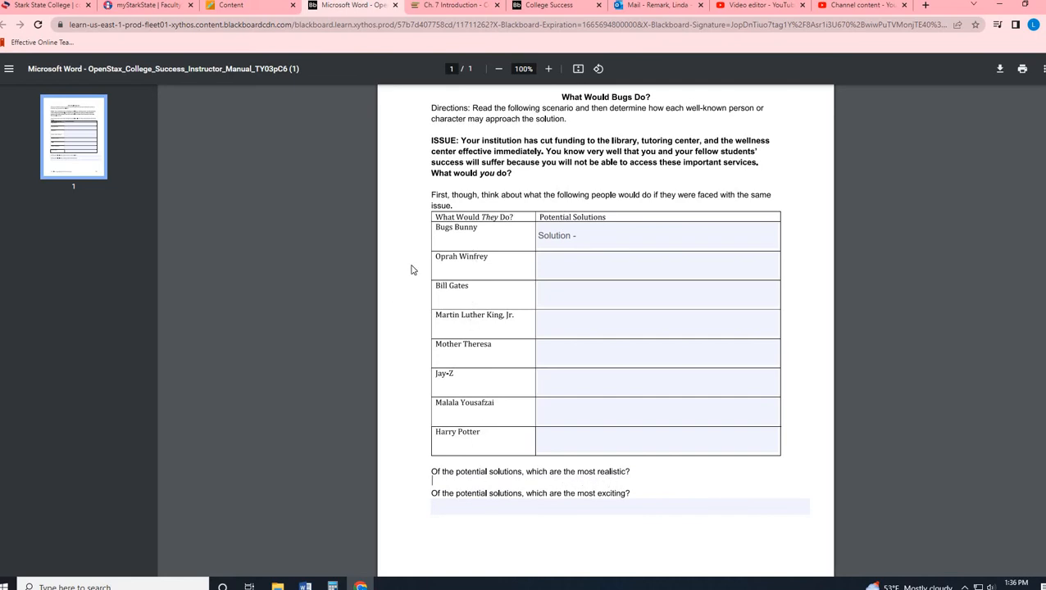
mouse_move(460, 449)
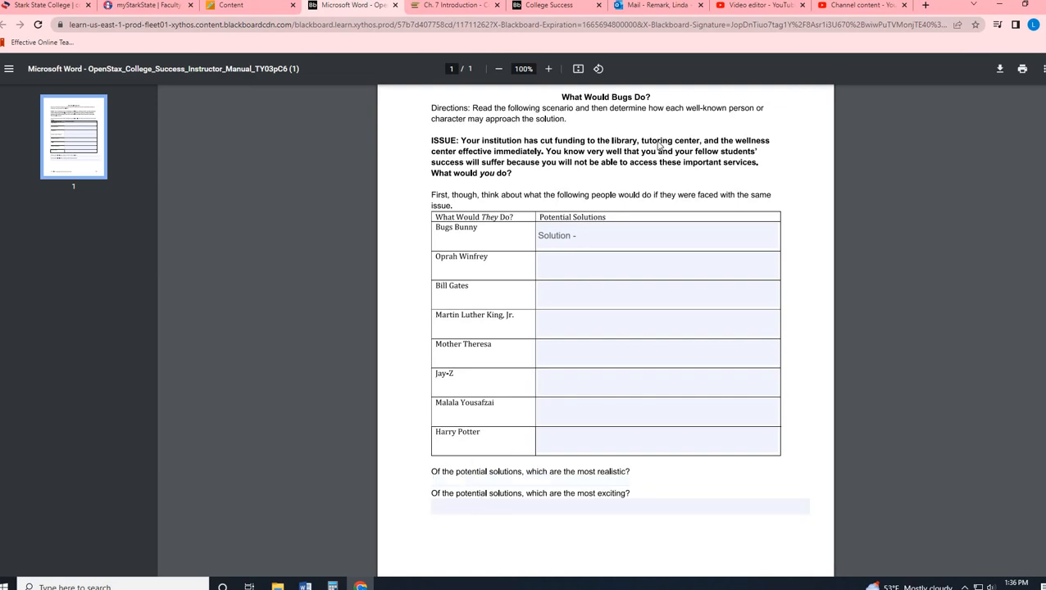
mouse_move(1016, 166)
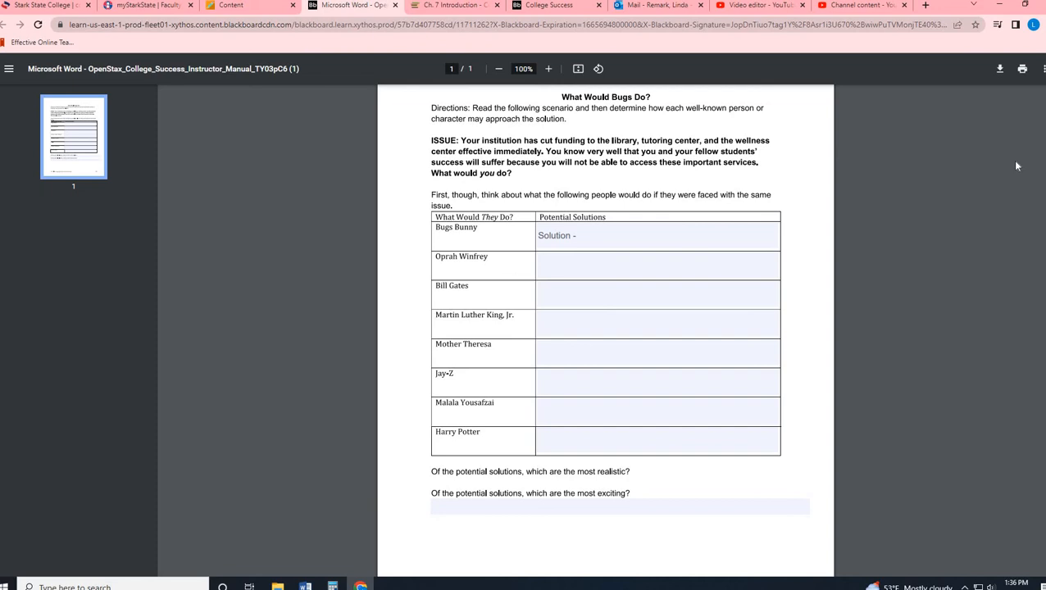
click(1000, 69)
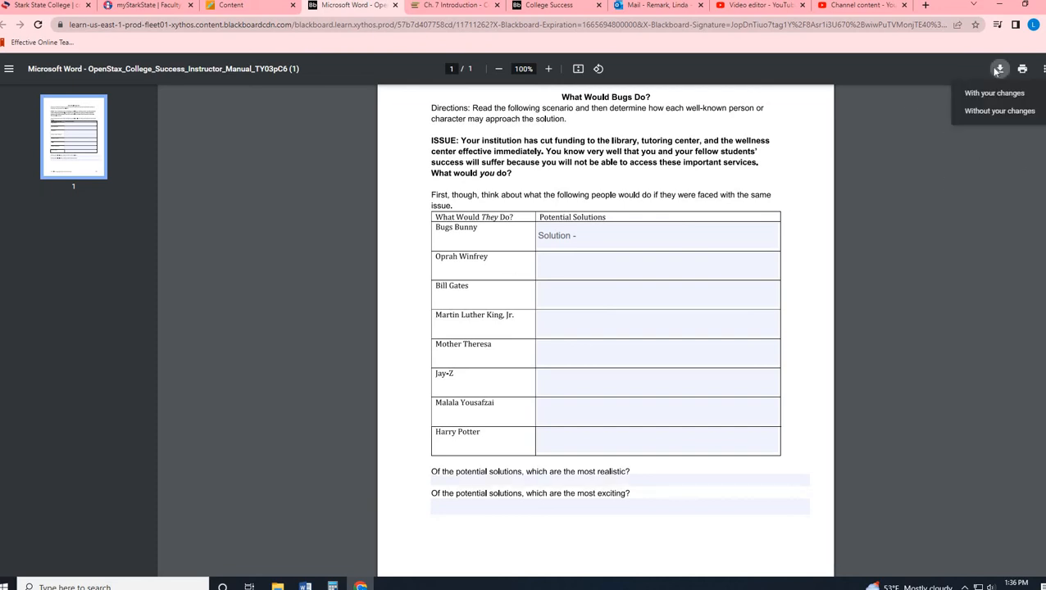
mouse_move(993, 92)
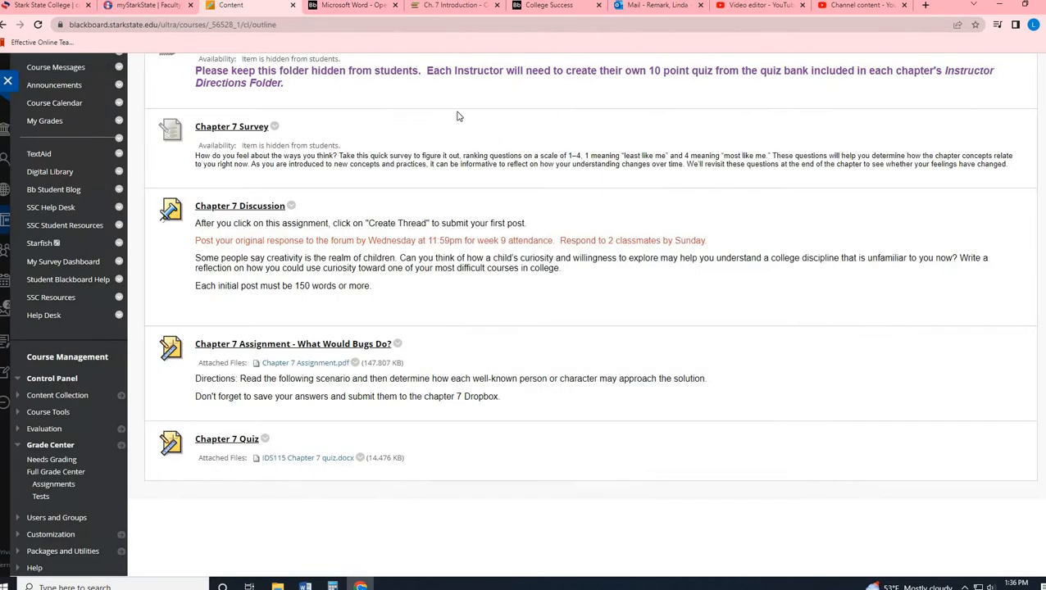
- Preview the Chapter 7 Assignment submission page and cancel out without submitting
click(292, 344)
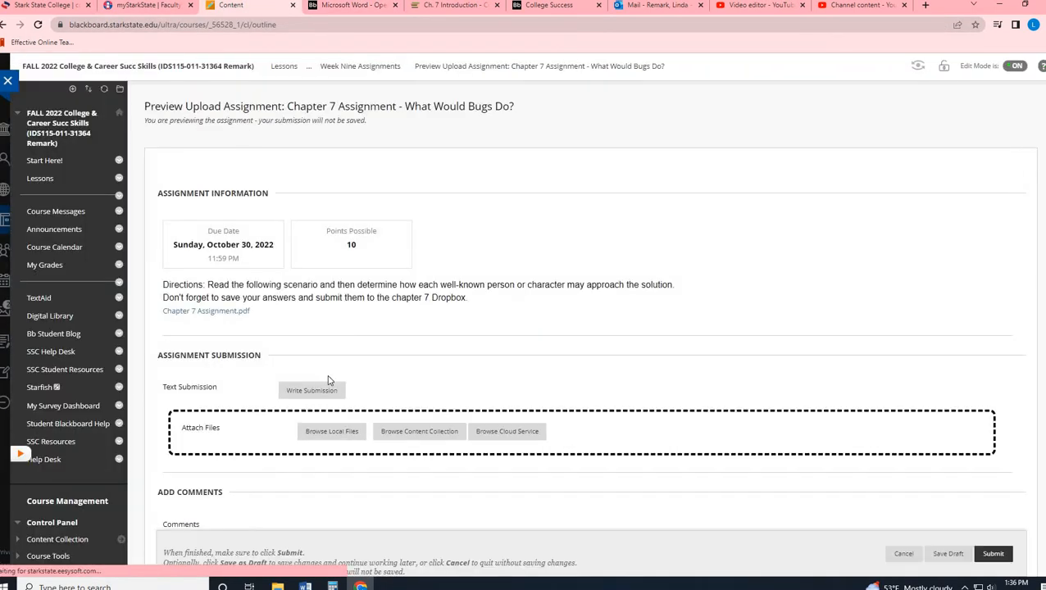
scroll(down, 3)
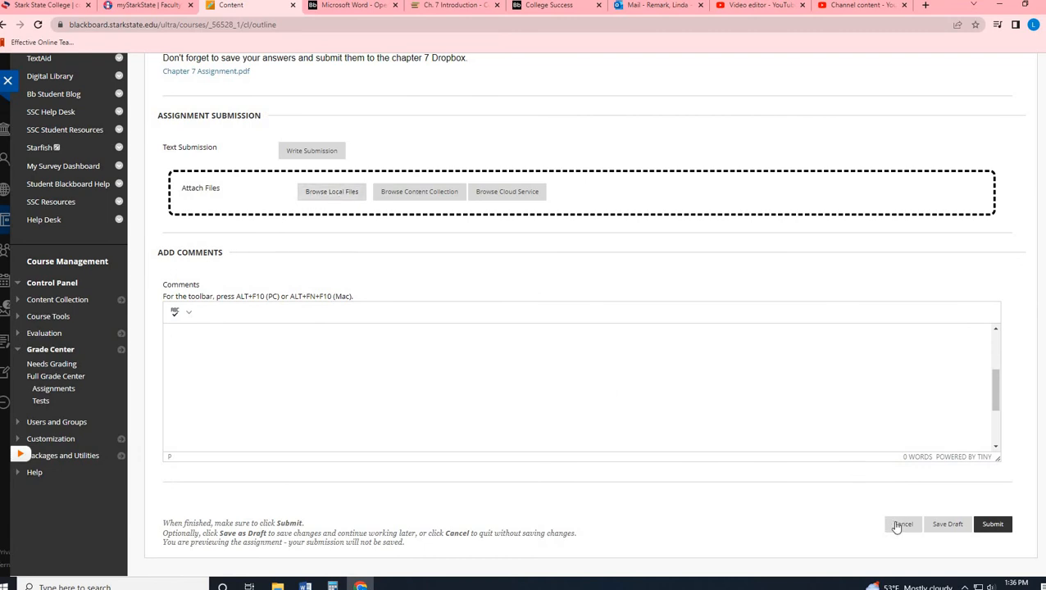
click(901, 525)
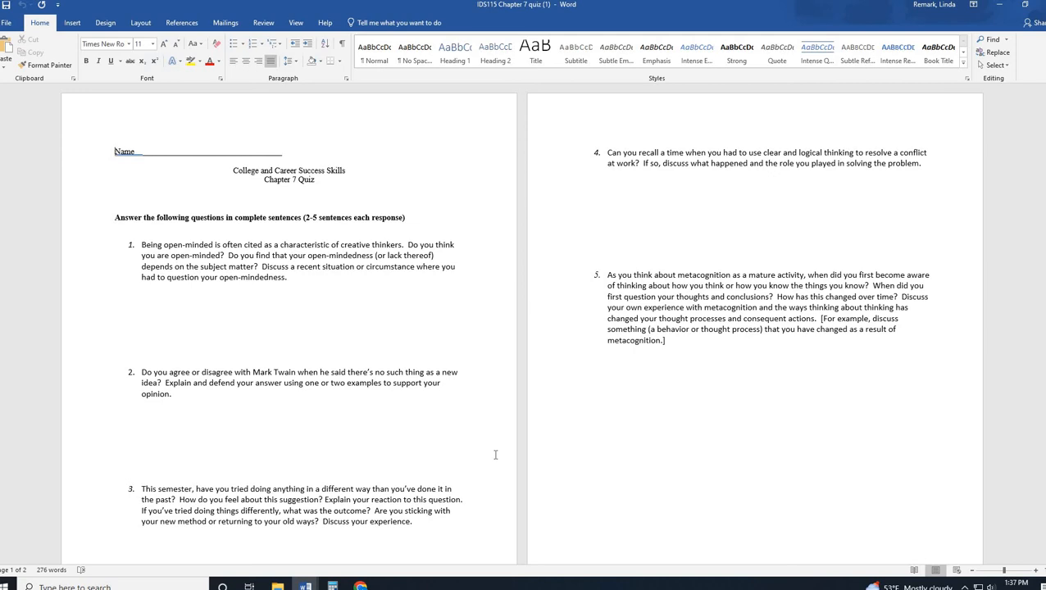
mouse_move(254, 295)
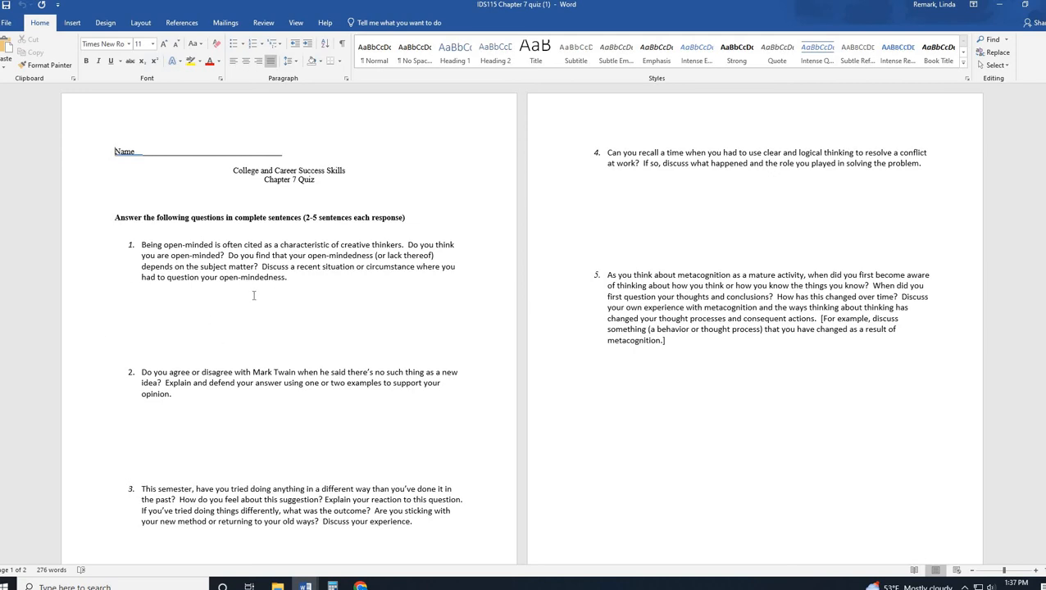
mouse_move(341, 318)
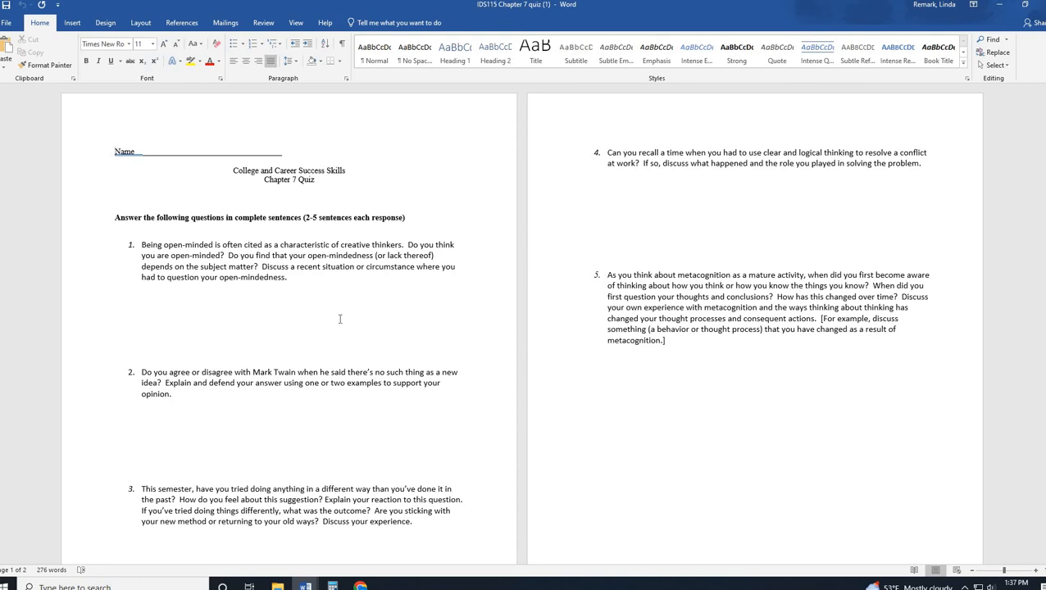
mouse_move(288, 243)
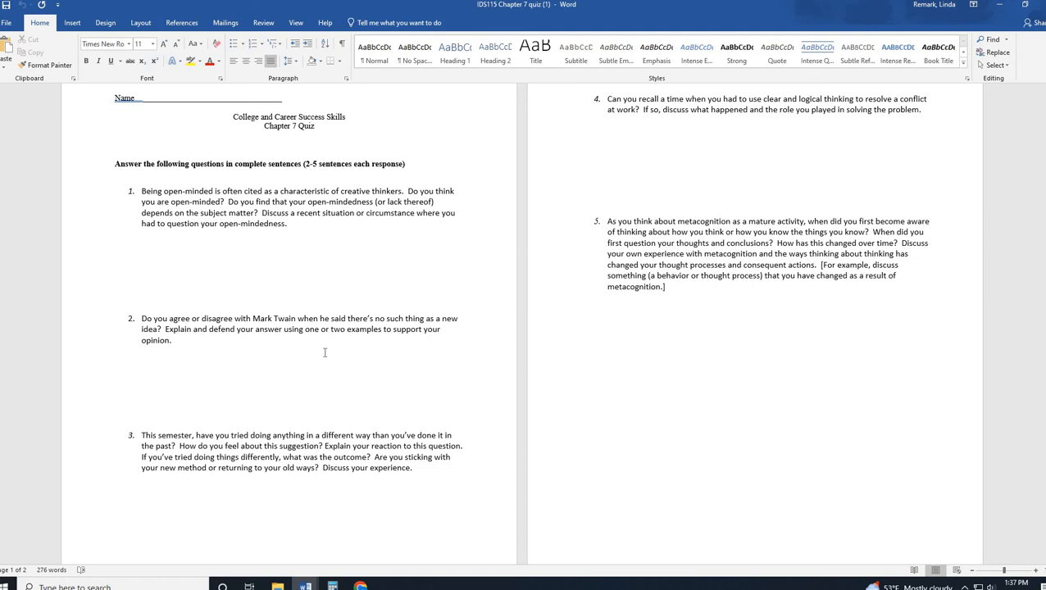
mouse_move(292, 354)
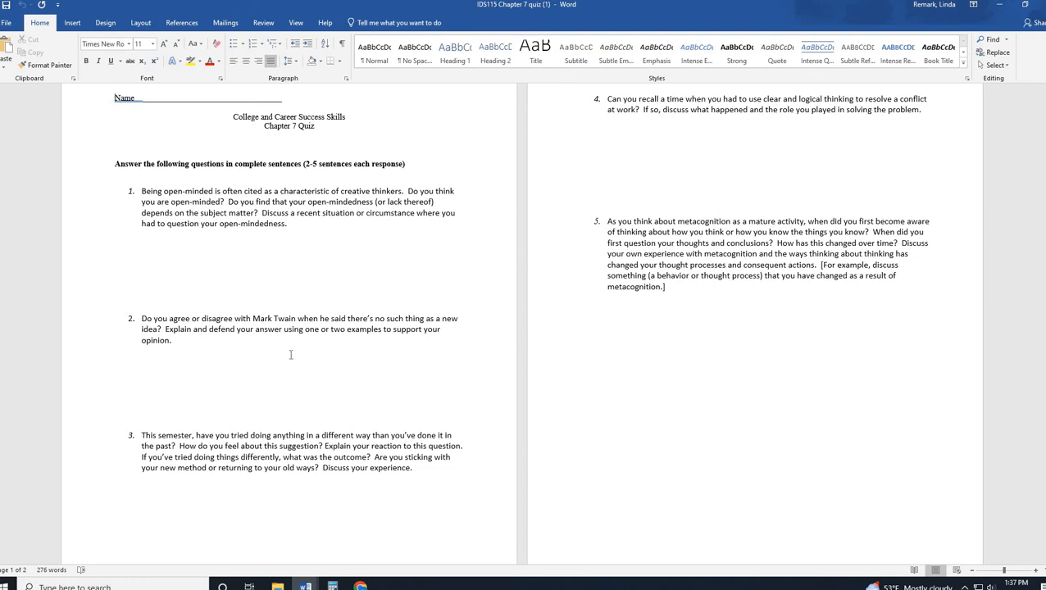
mouse_move(300, 362)
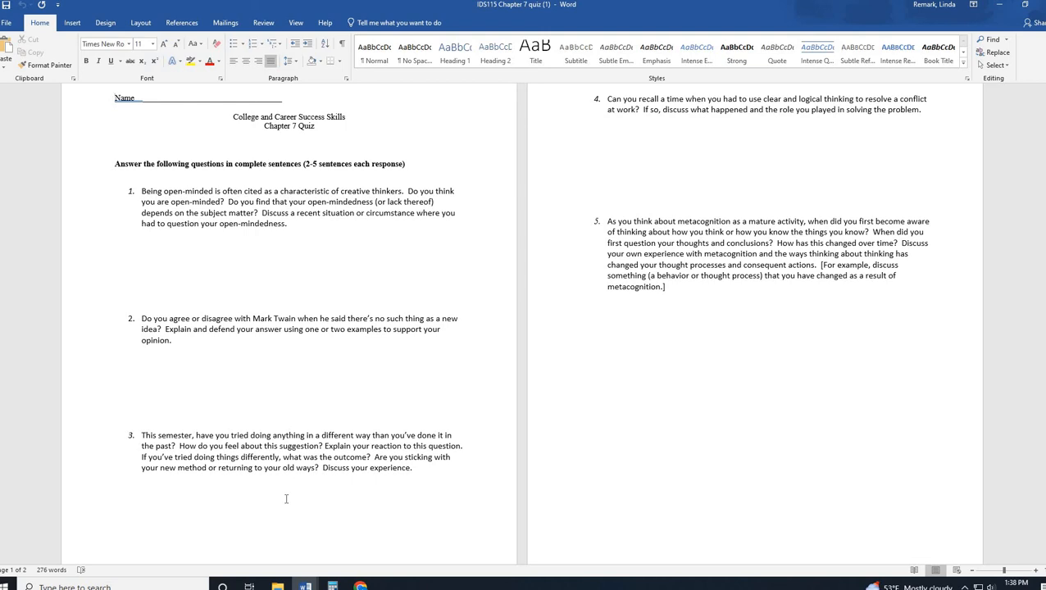
mouse_move(234, 486)
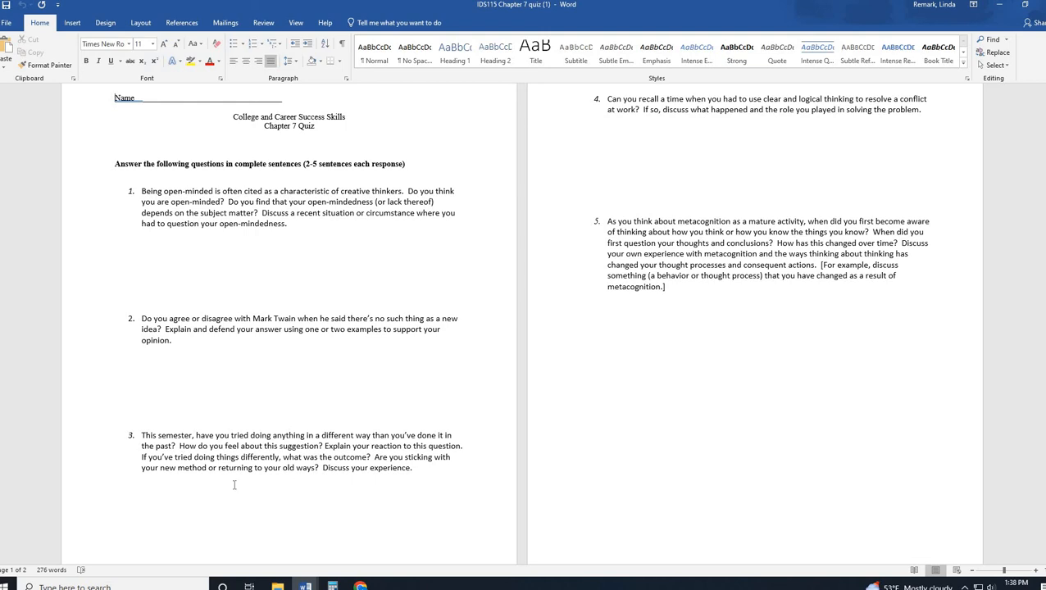
mouse_move(759, 457)
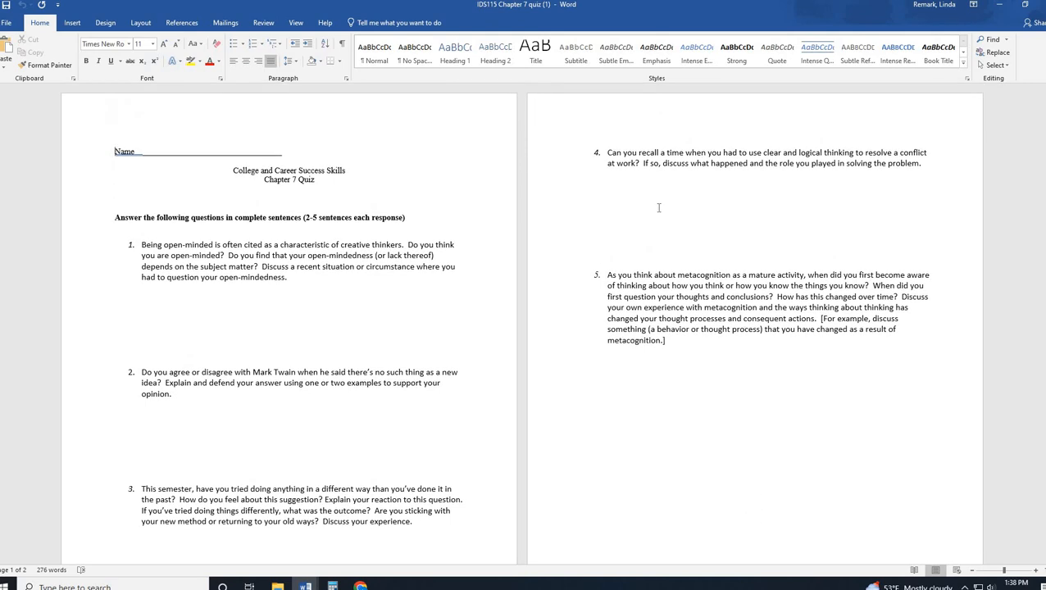
mouse_move(803, 200)
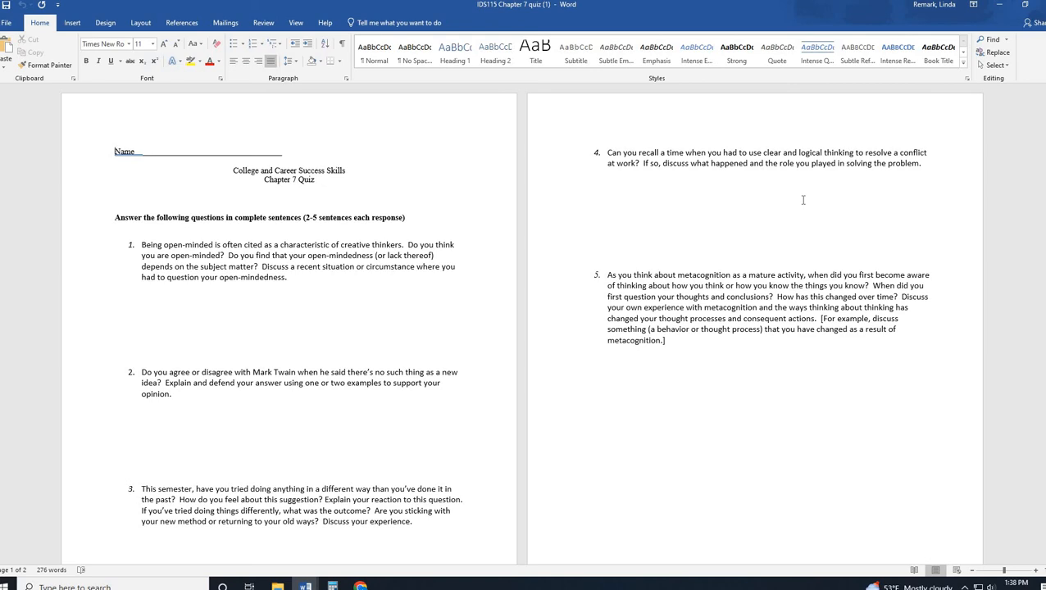
mouse_move(810, 131)
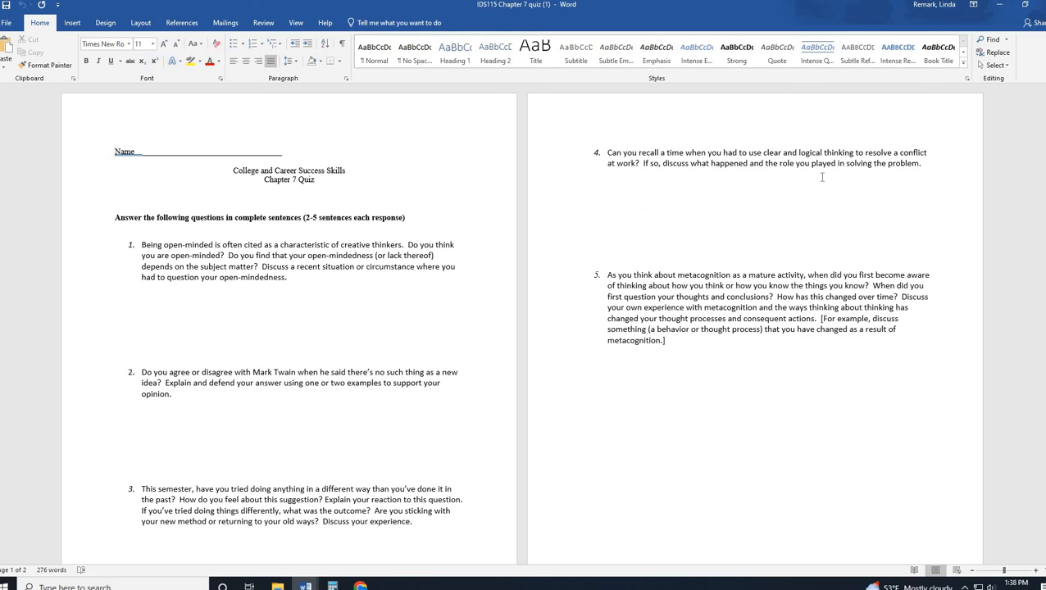
mouse_move(761, 228)
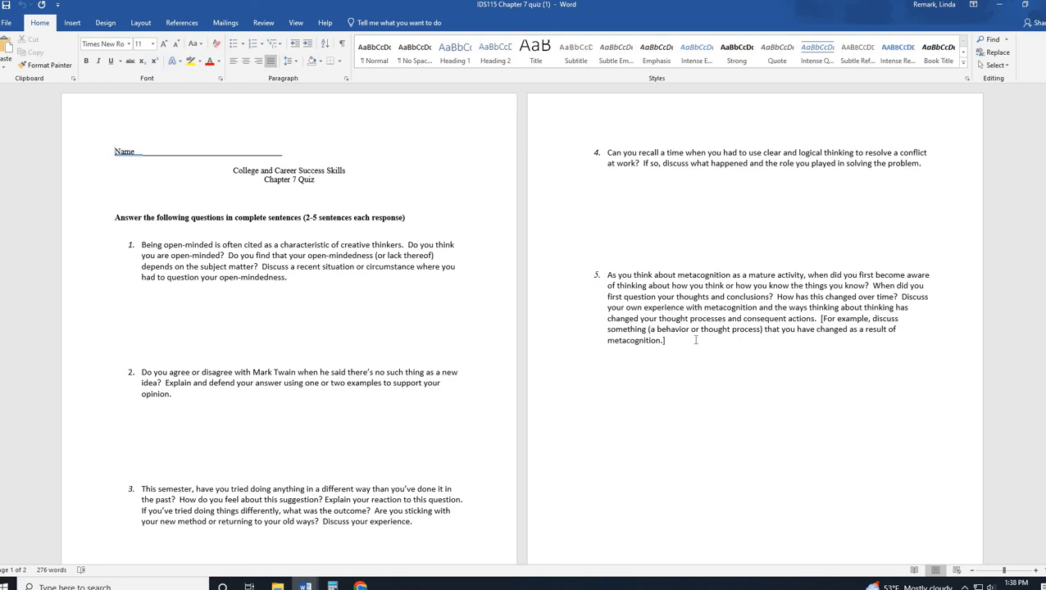
mouse_move(813, 355)
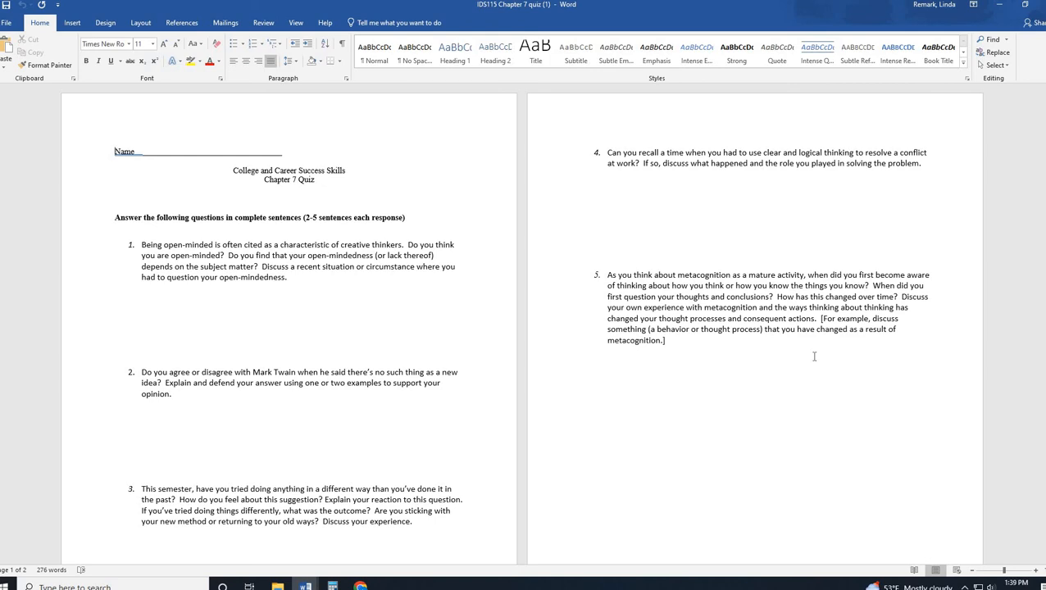
mouse_move(505, 467)
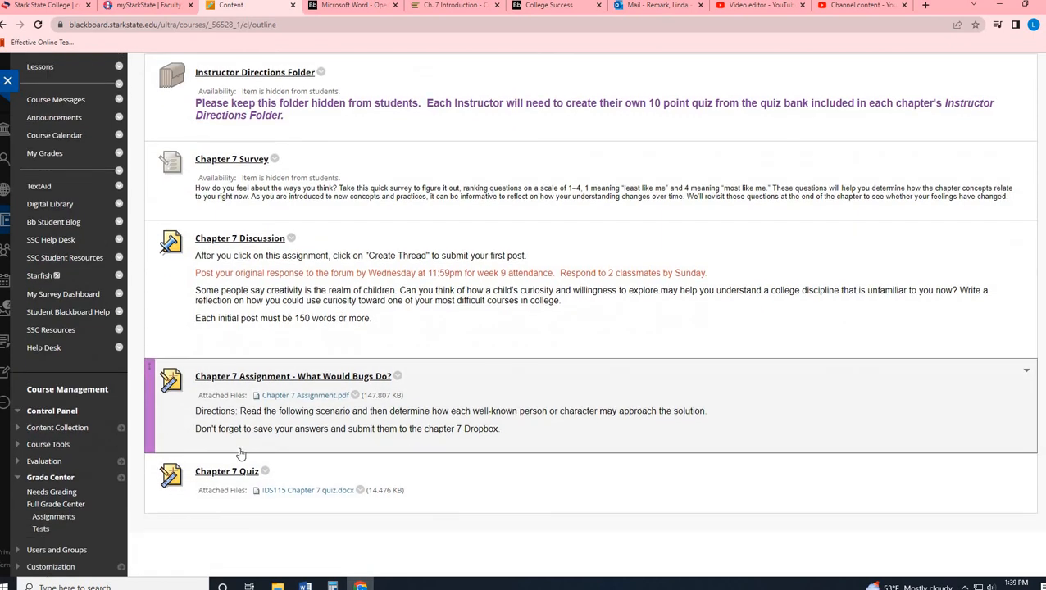
- Return to the Week Nine overview via the breadcrumb trail
click(380, 141)
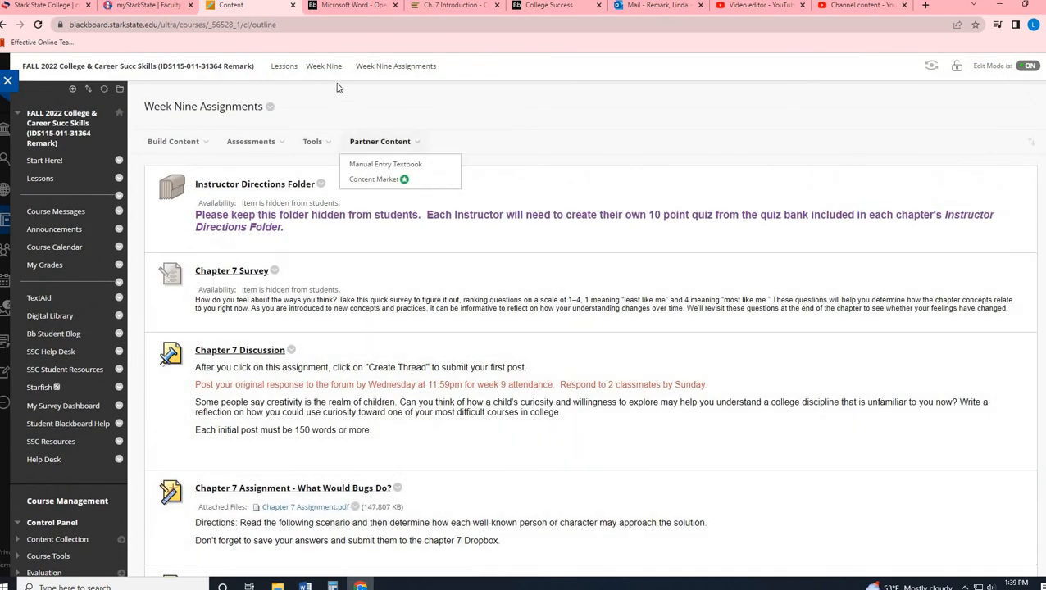
click(324, 66)
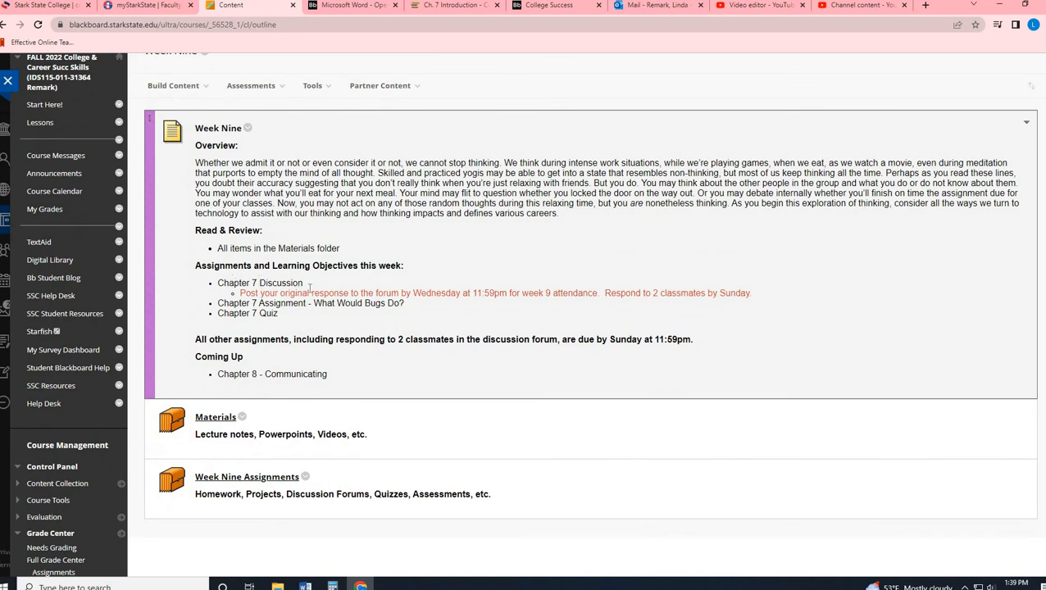
mouse_move(572, 292)
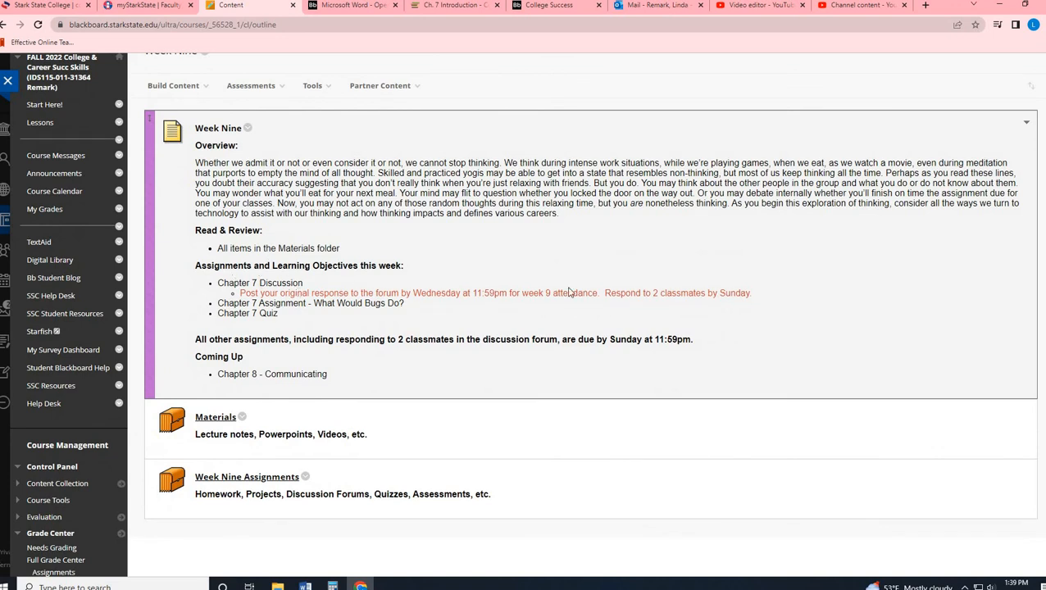